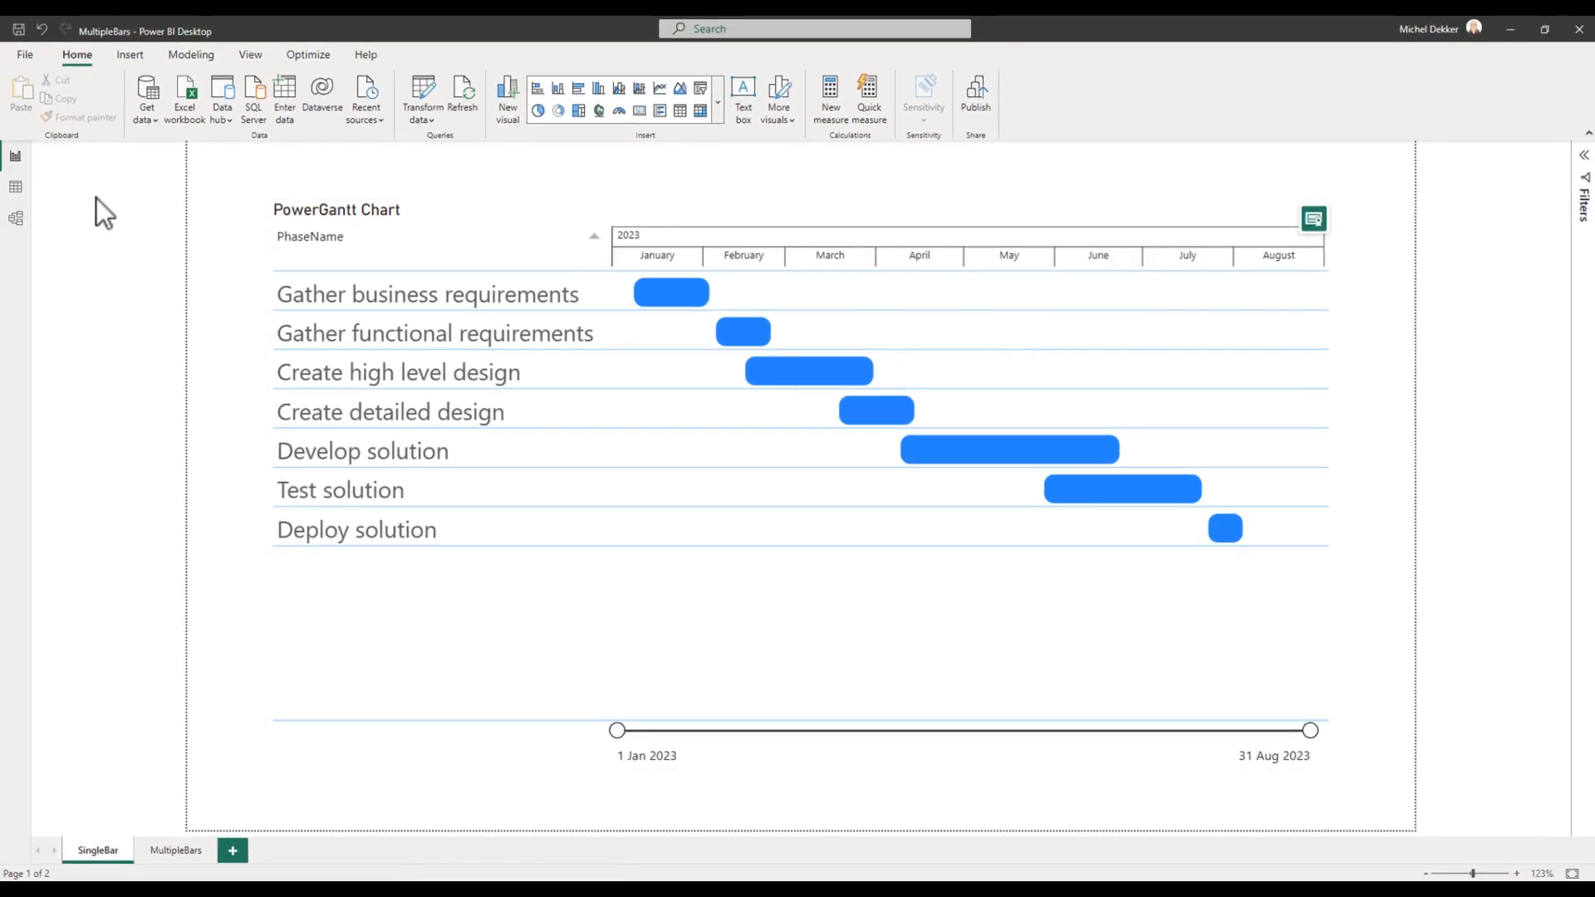
Inspect the phase table's underlying data in Data view
left_click(15, 186)
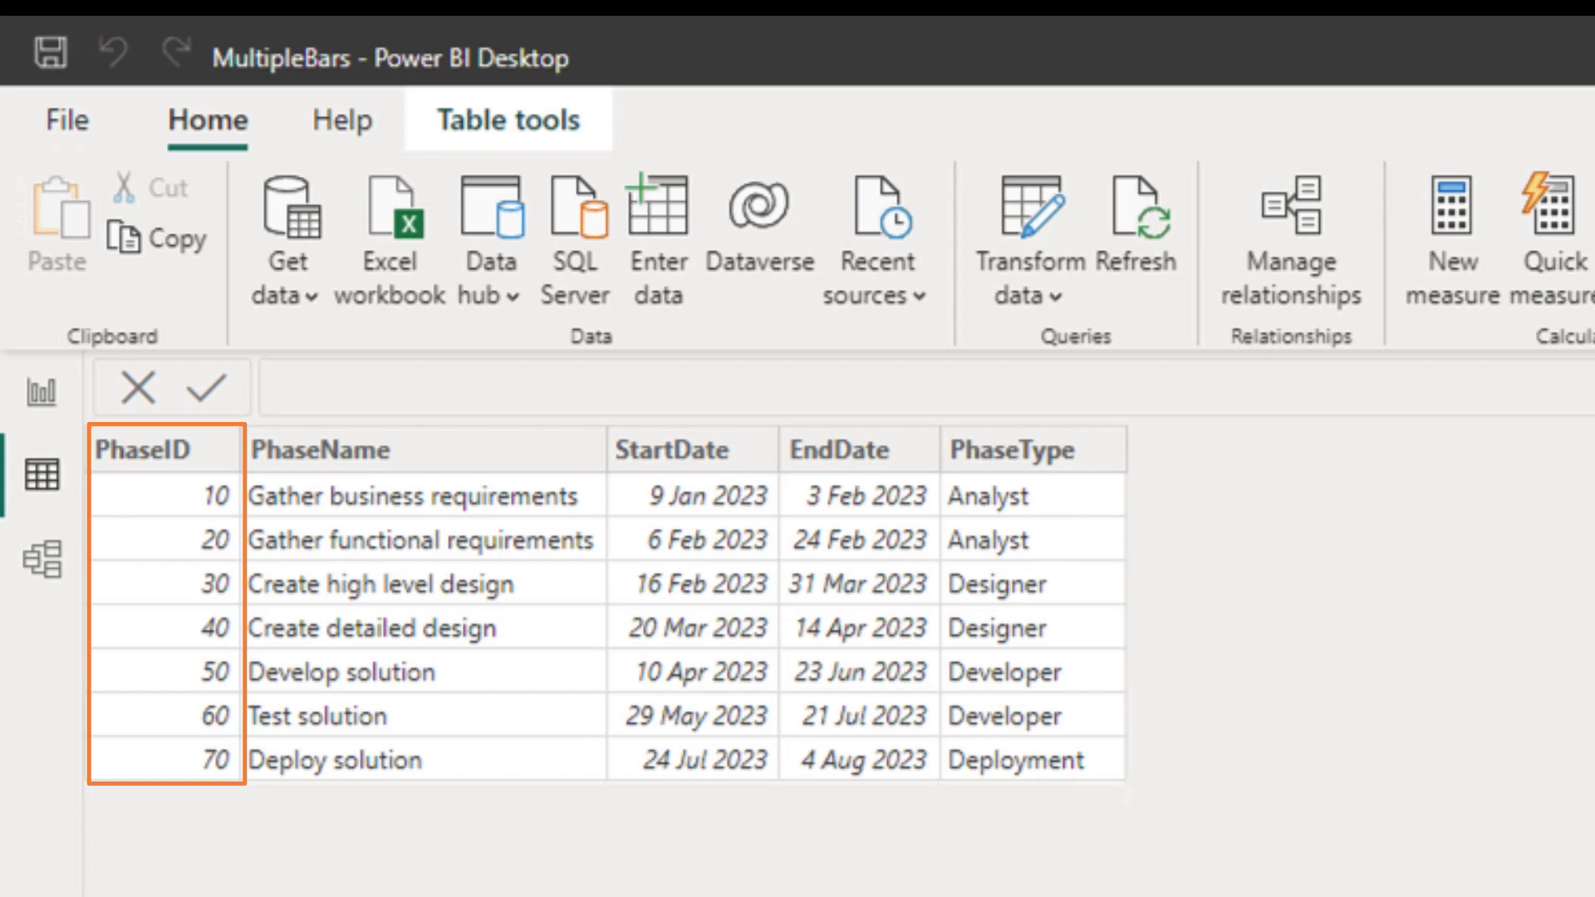
left_click(336, 450)
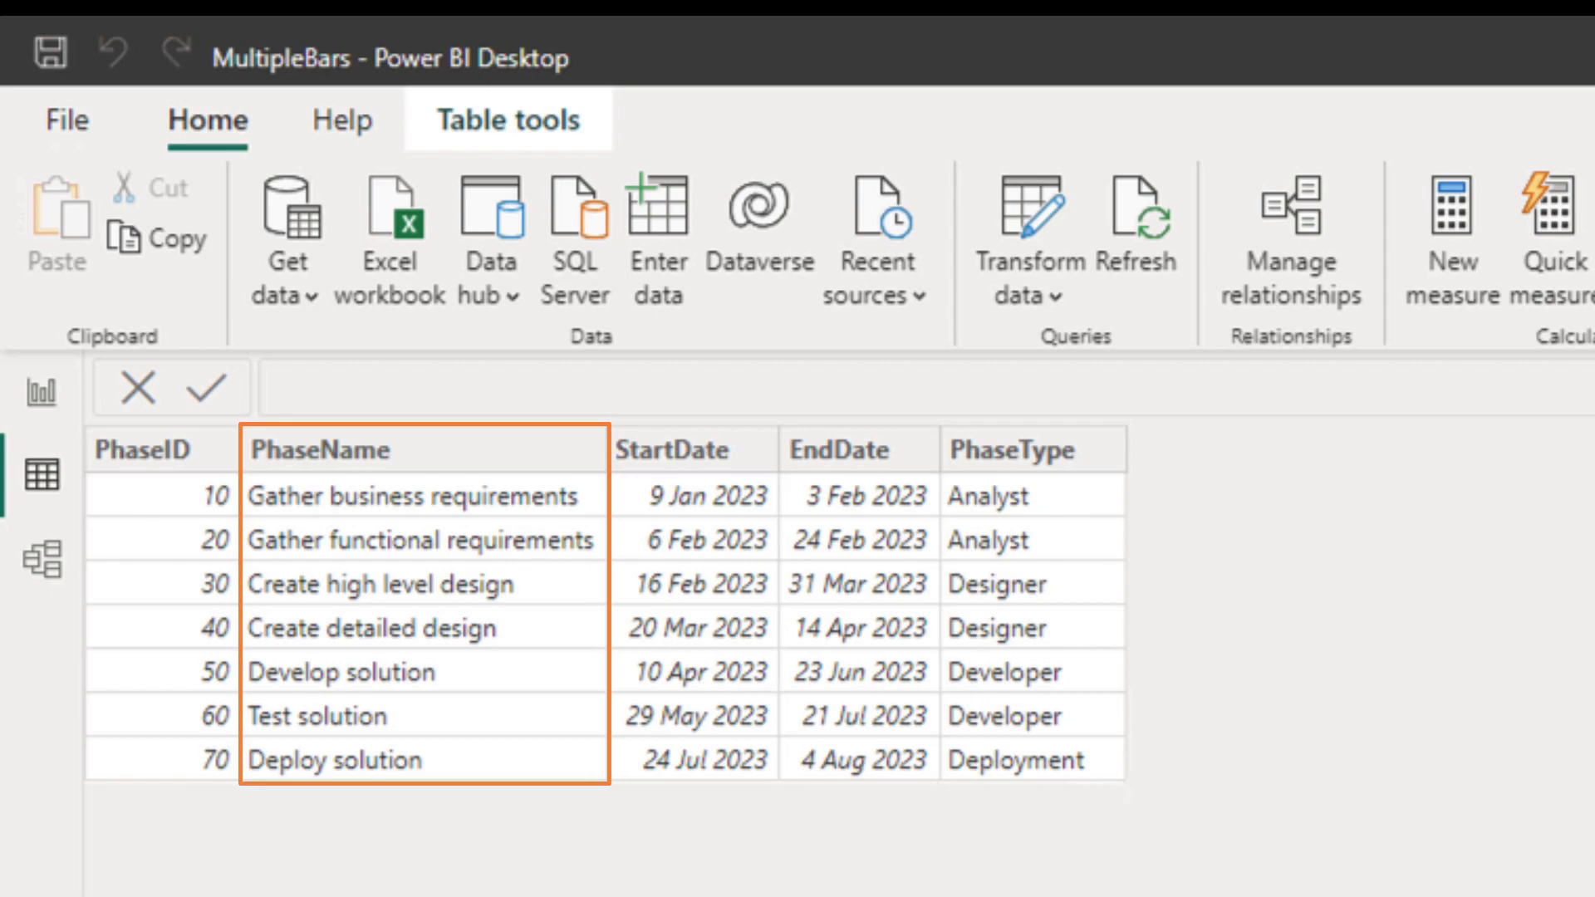
left_click(688, 449)
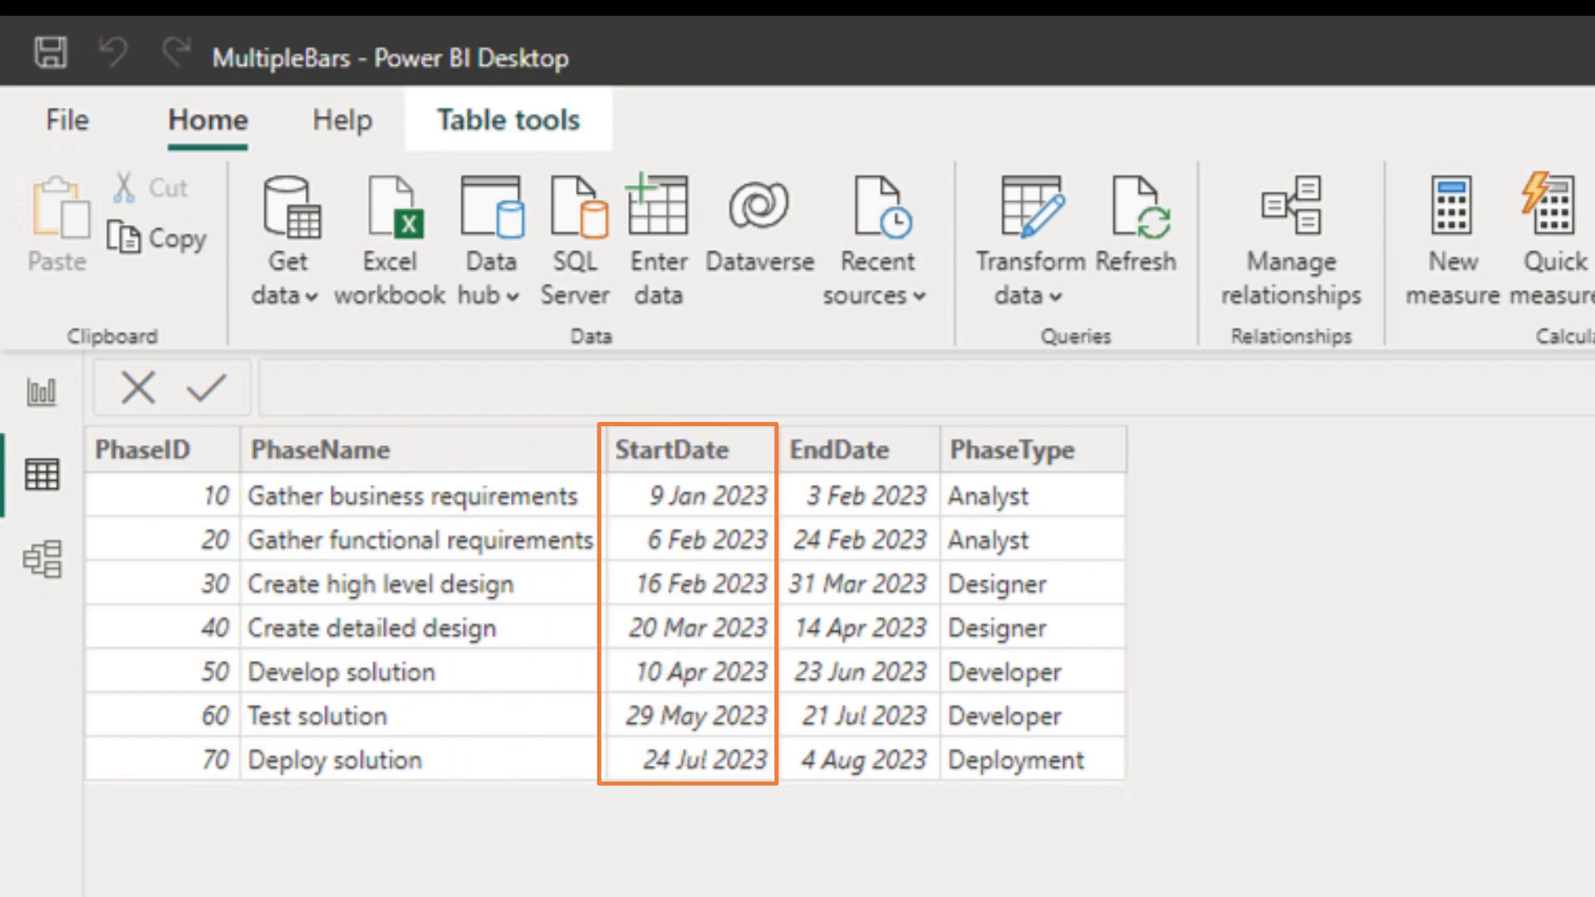
left_click(858, 449)
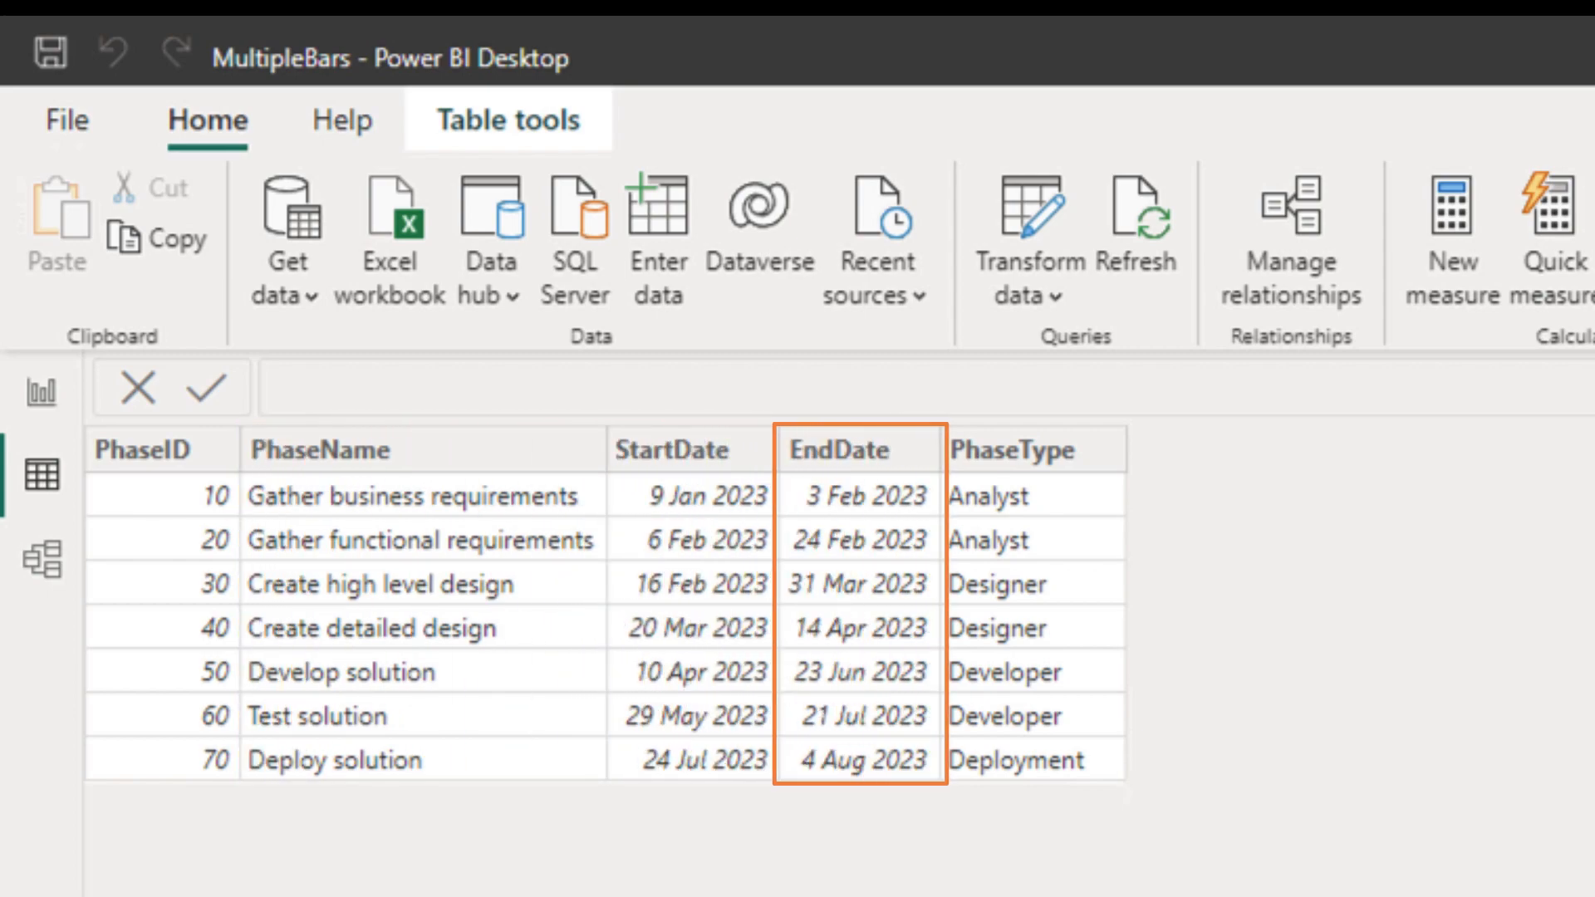
left_click(1018, 449)
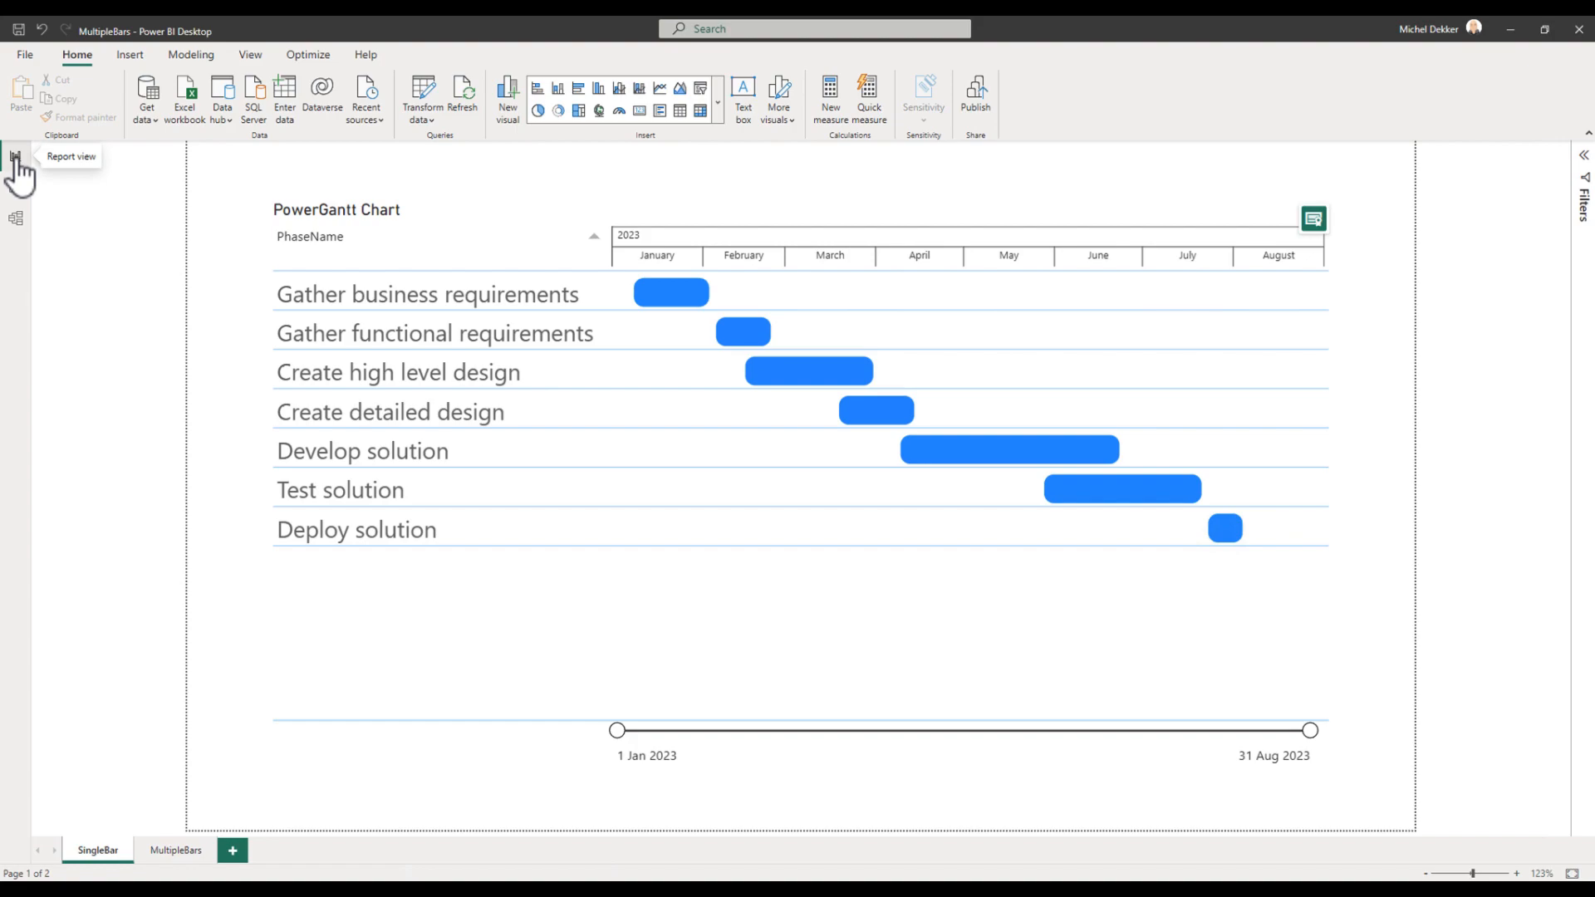
mouse_move(1201, 213)
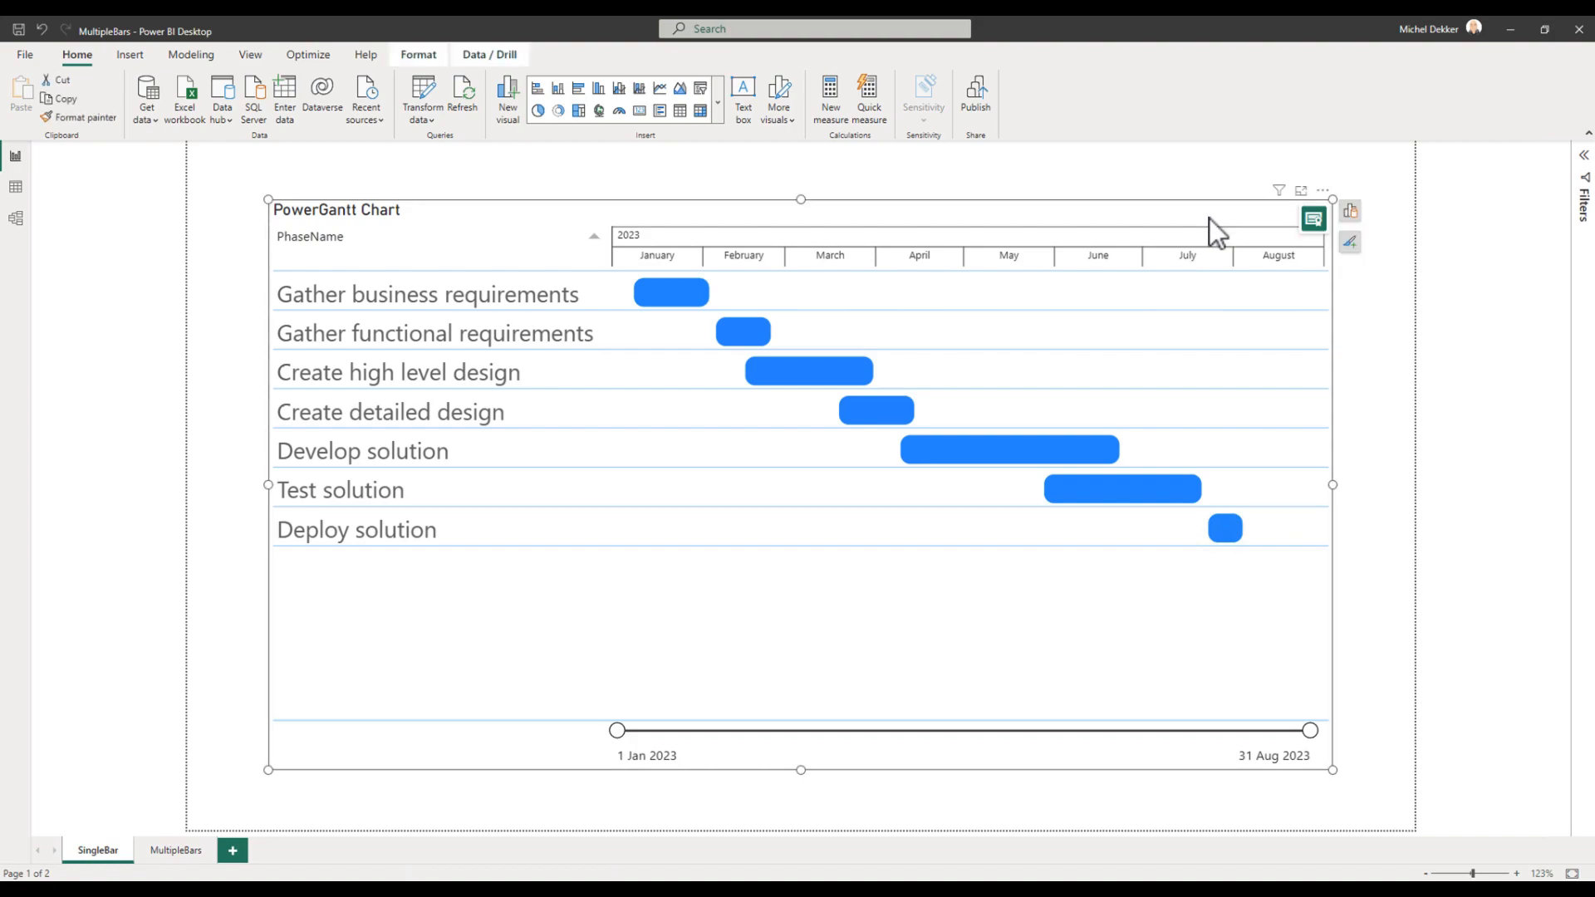
Set SingleWaterfall > PhaseType as the Gantt chart's Legend field
left_click(1349, 210)
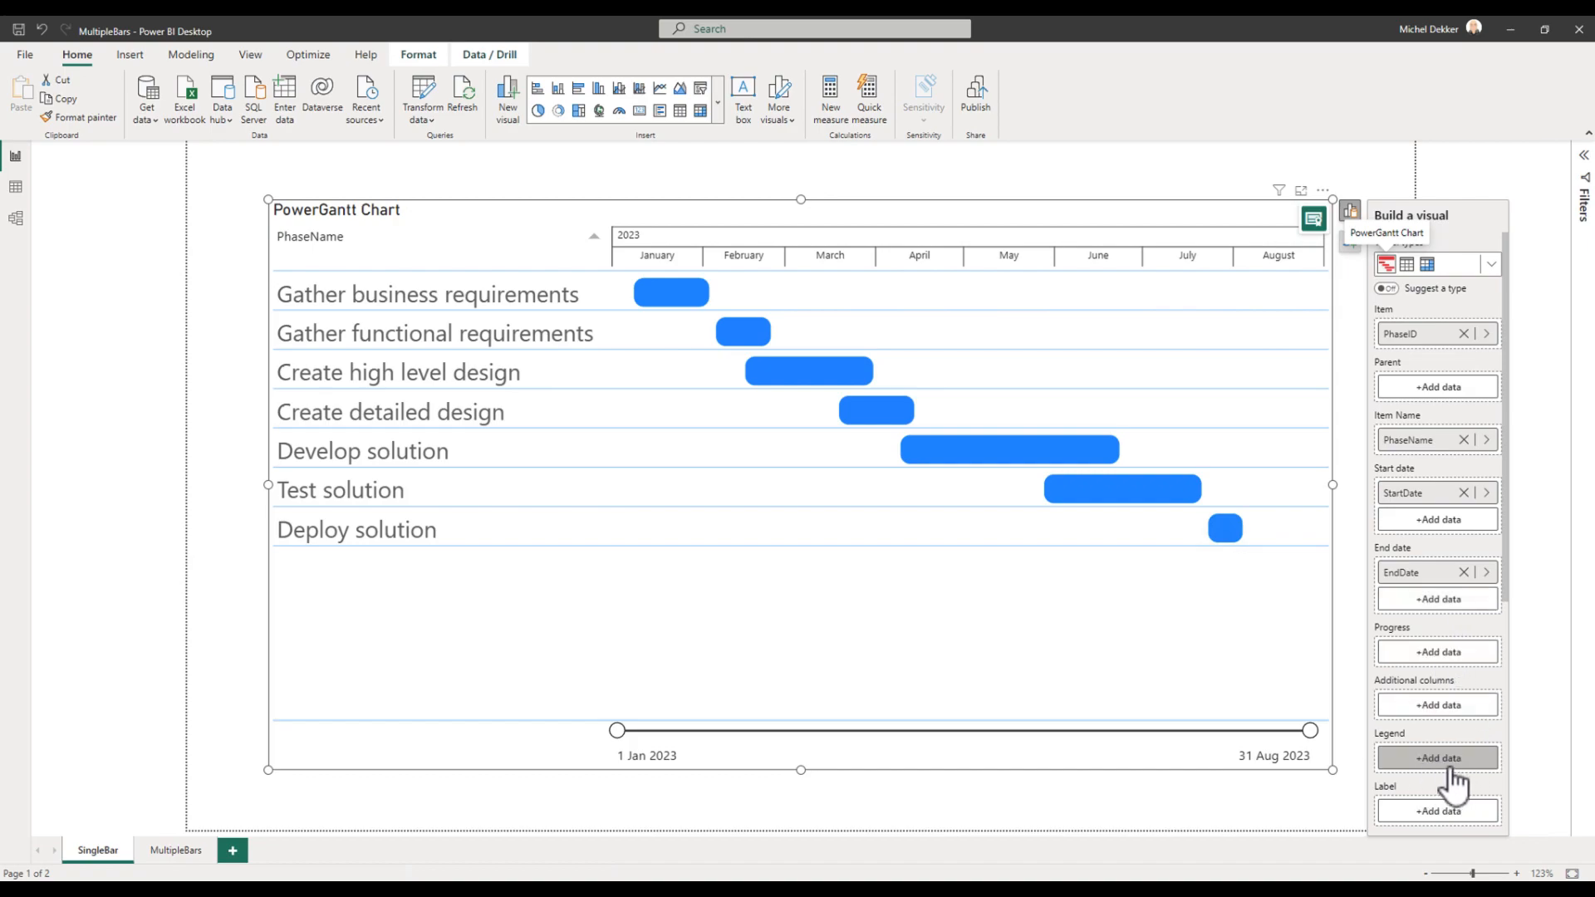
left_click(1436, 757)
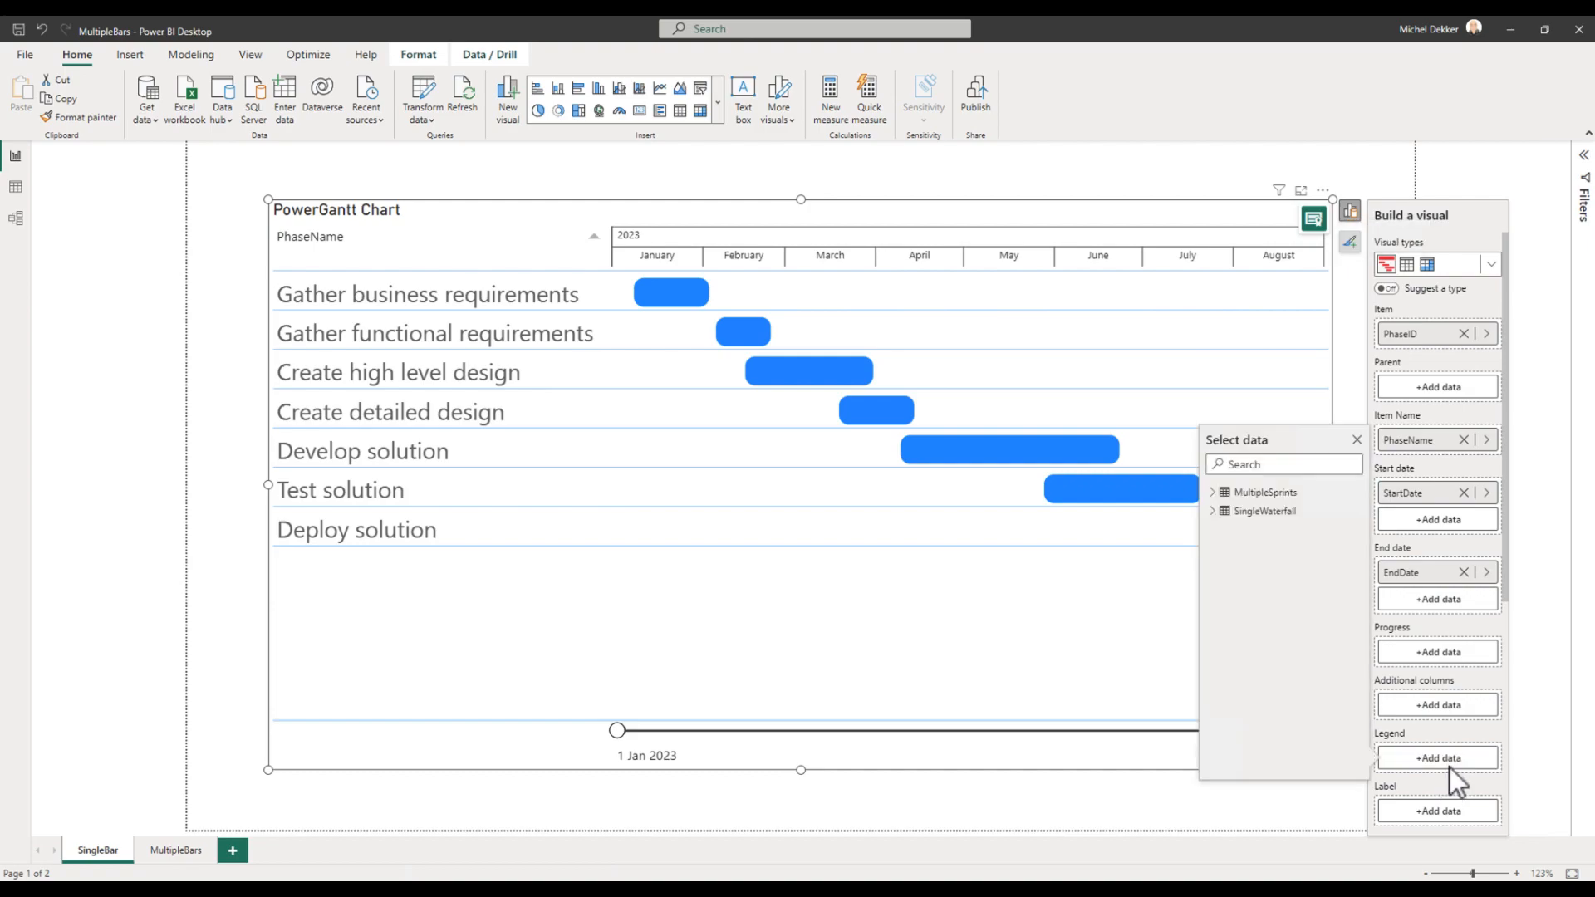
left_click(1217, 511)
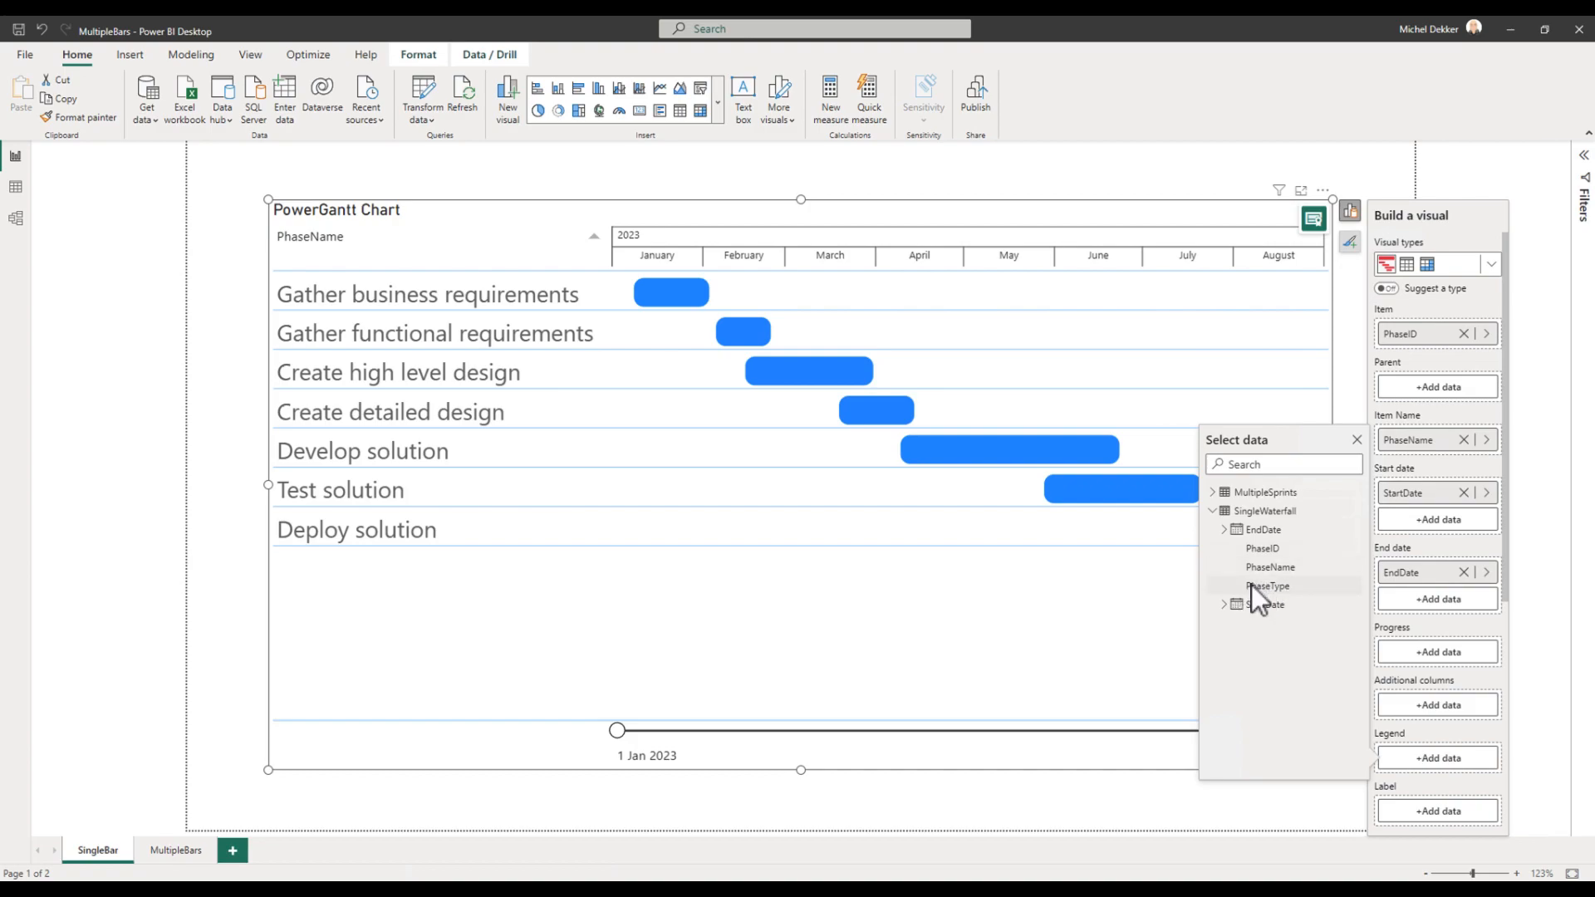
left_click(1267, 585)
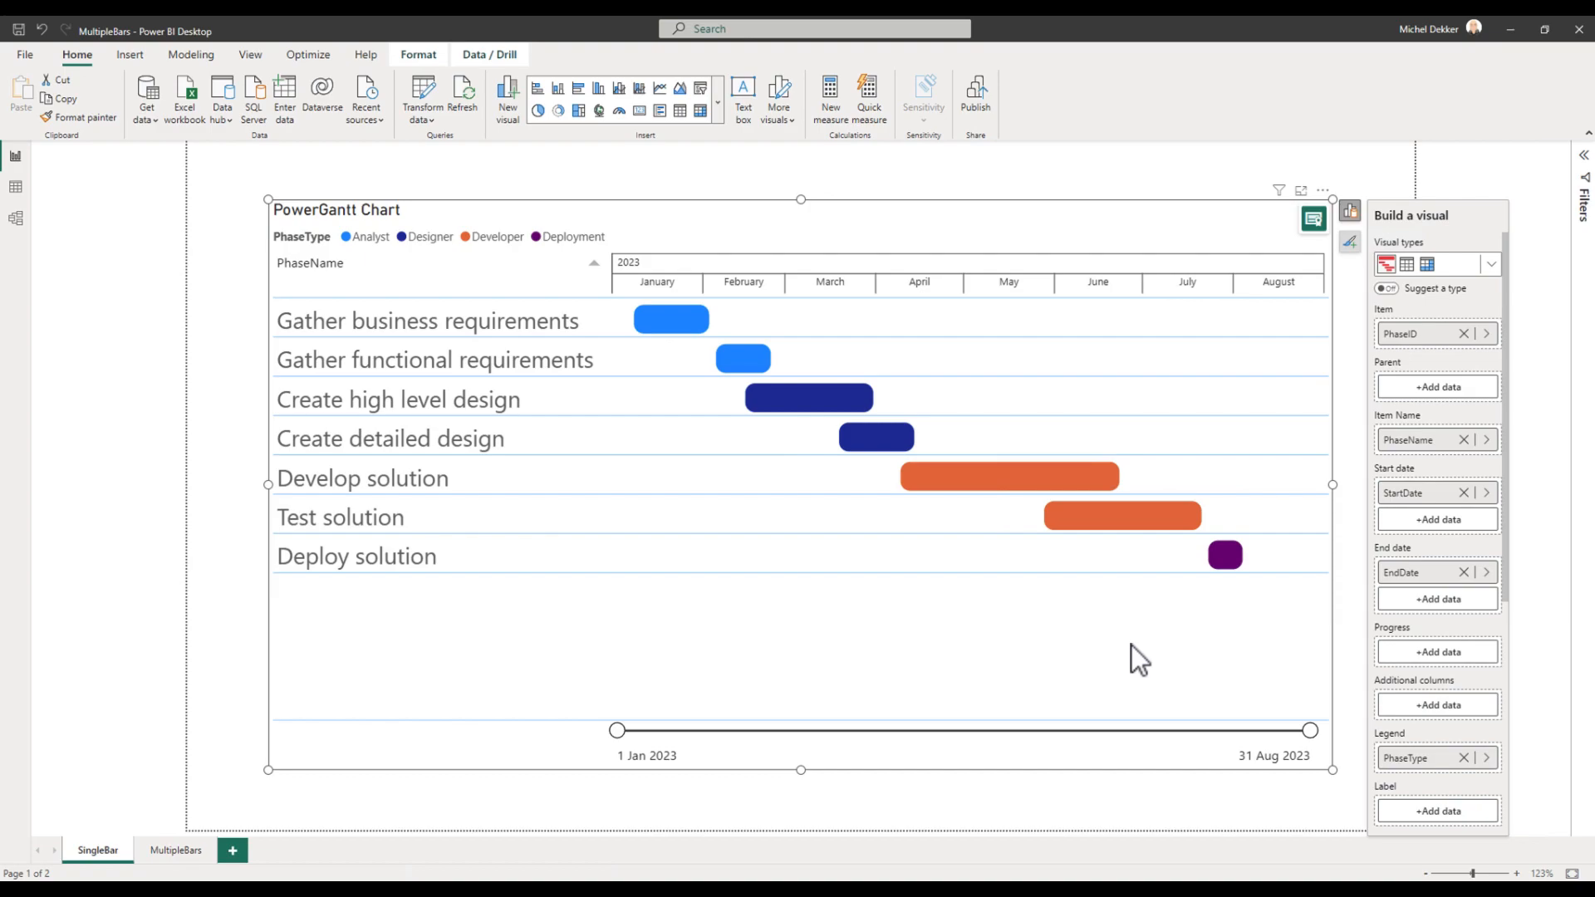
mouse_move(1287, 295)
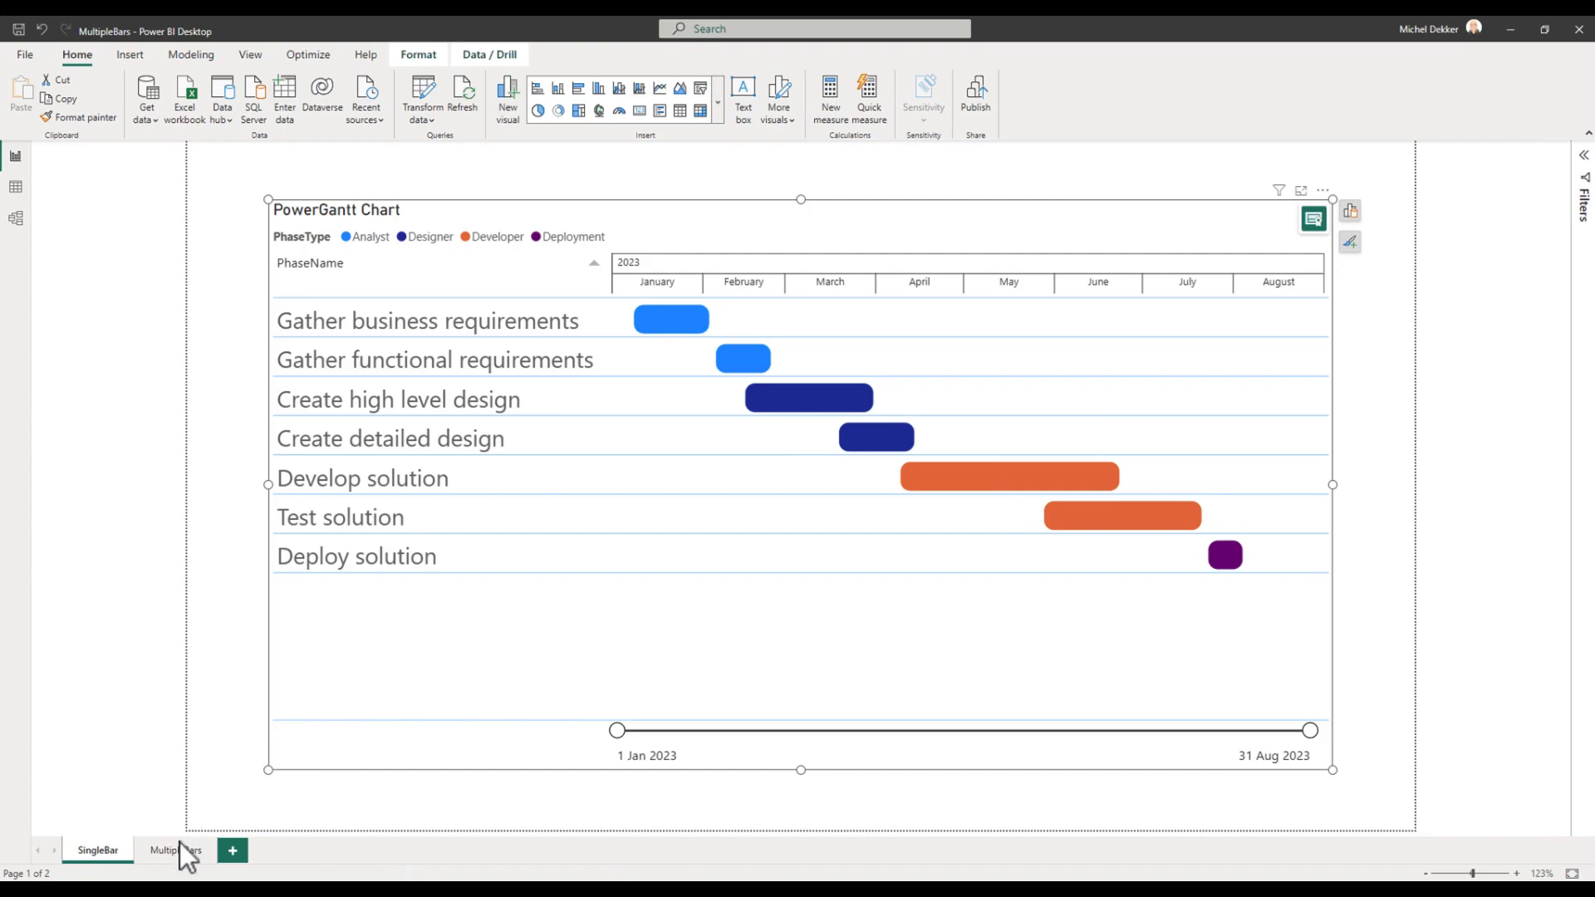
Go to the MultipleBars page and view the MultipleSprints table in Data view
left_click(173, 851)
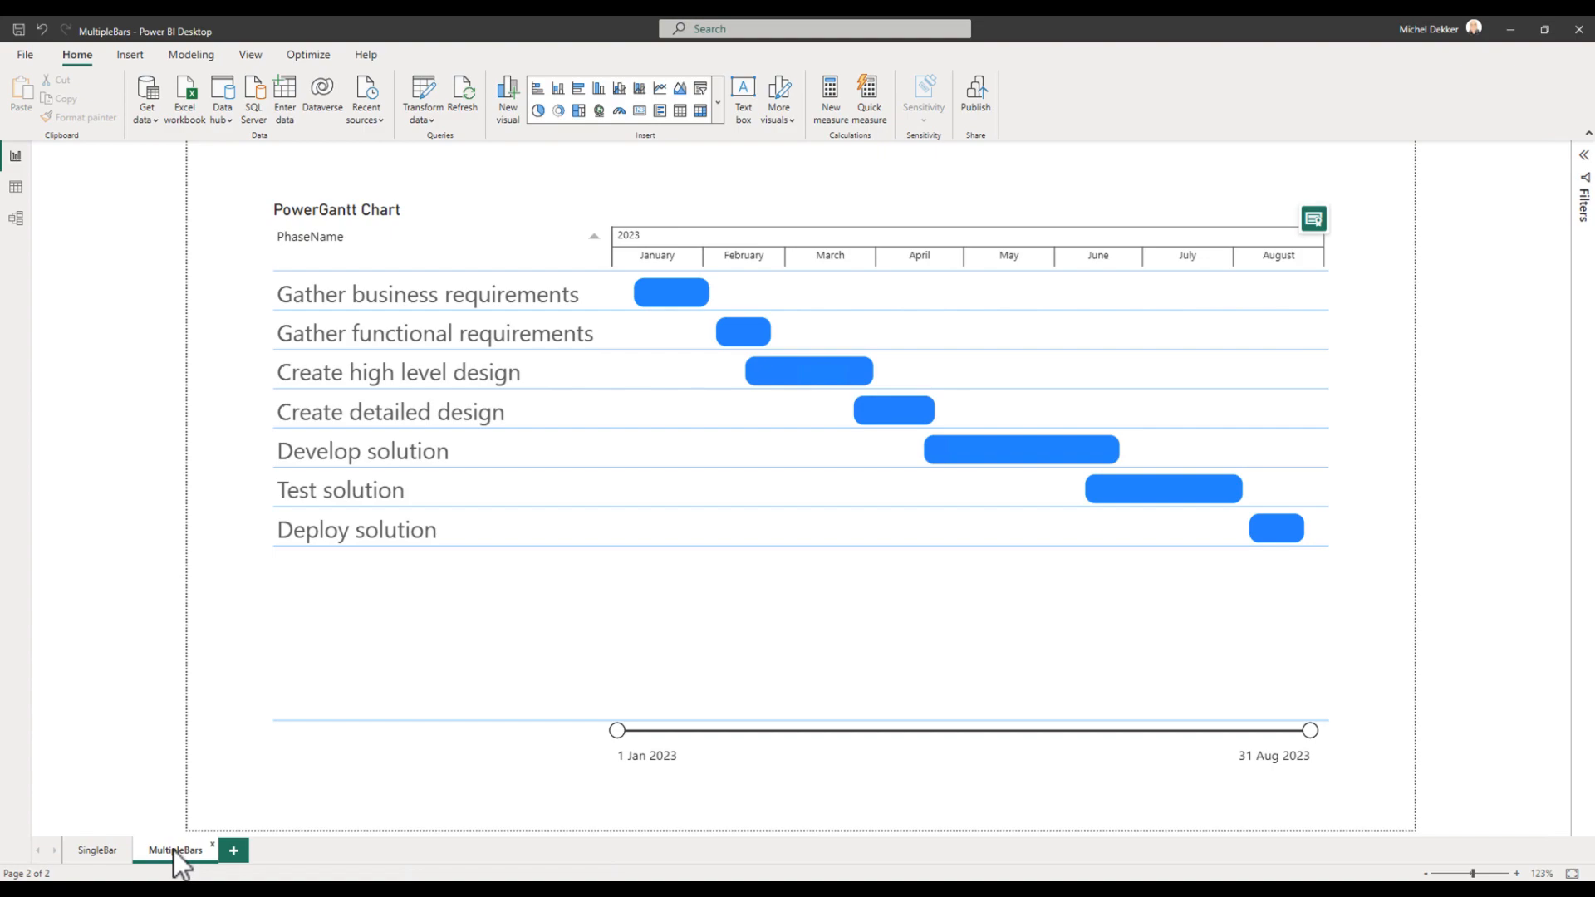
mouse_move(99, 283)
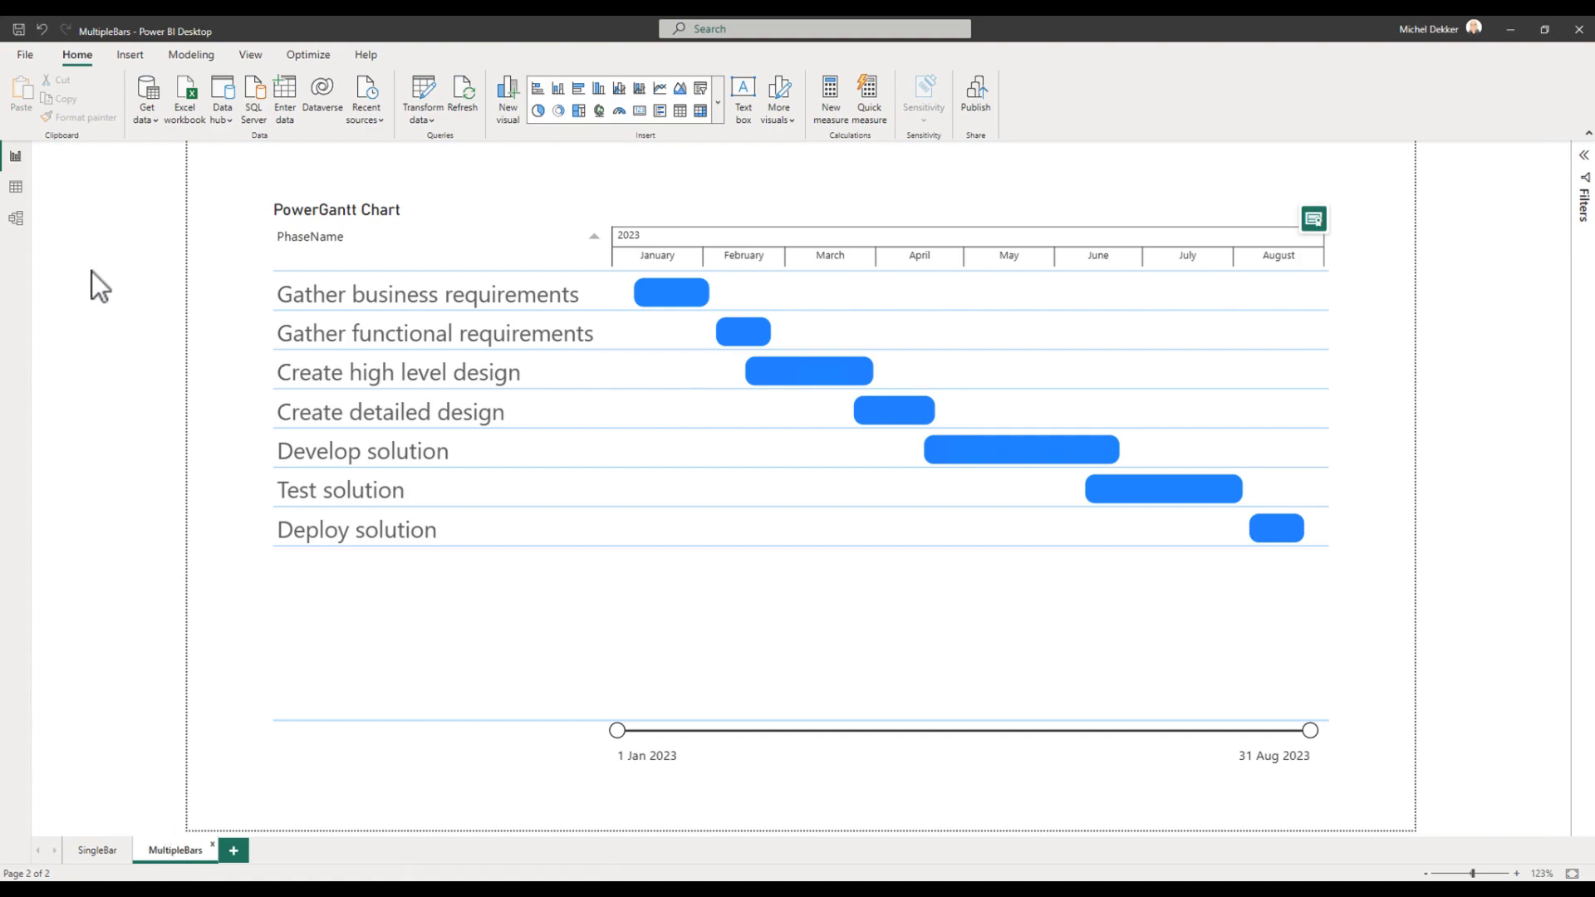
left_click(15, 186)
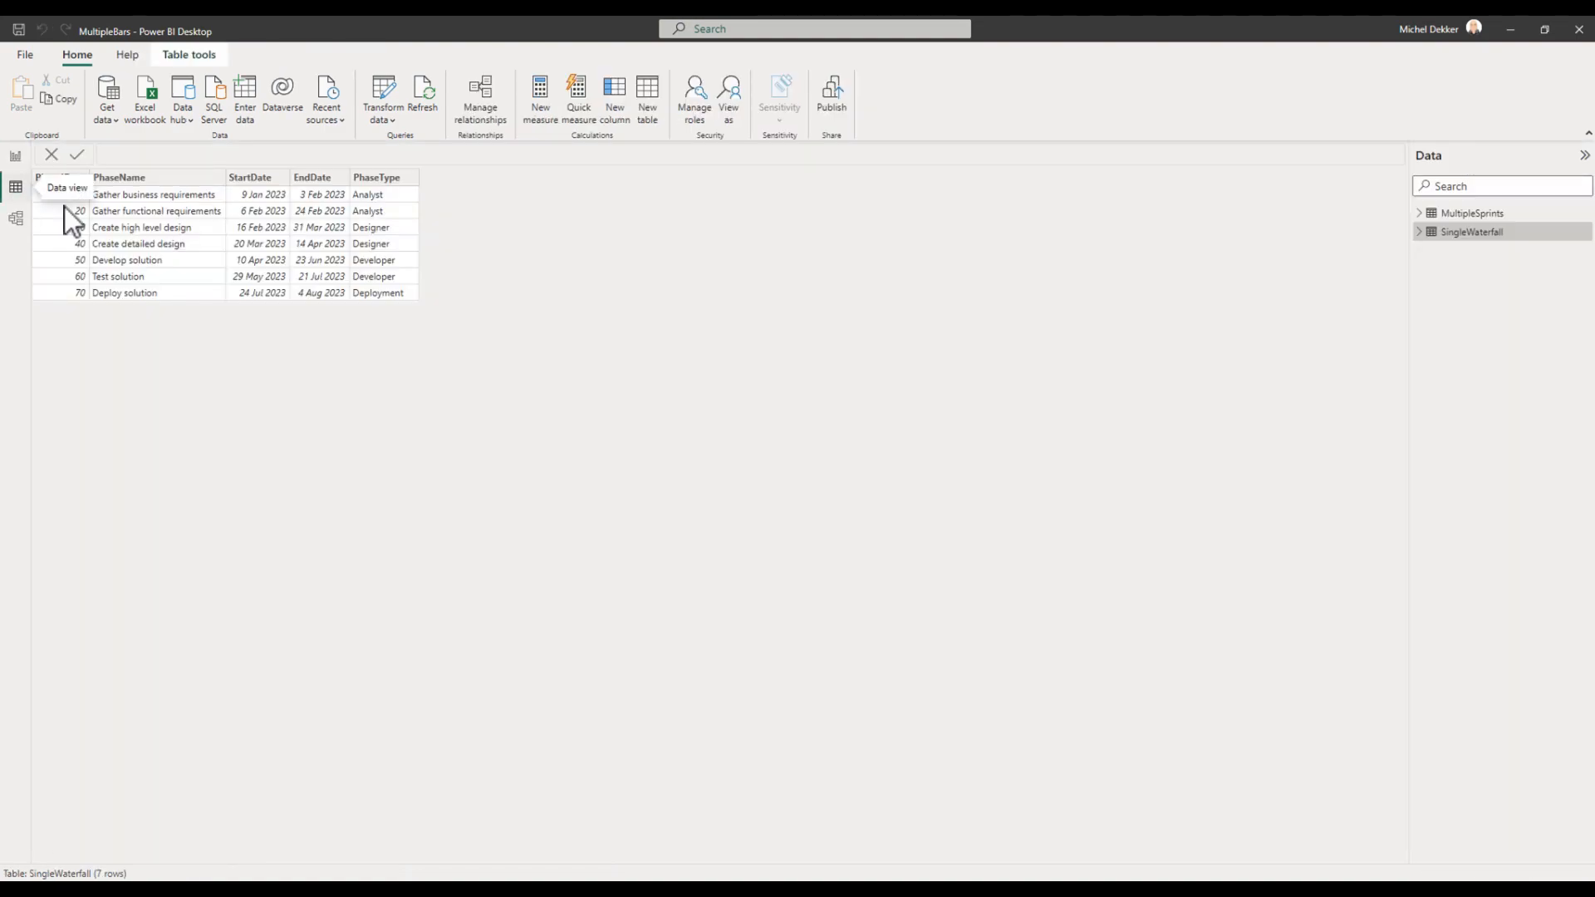
left_click(1472, 213)
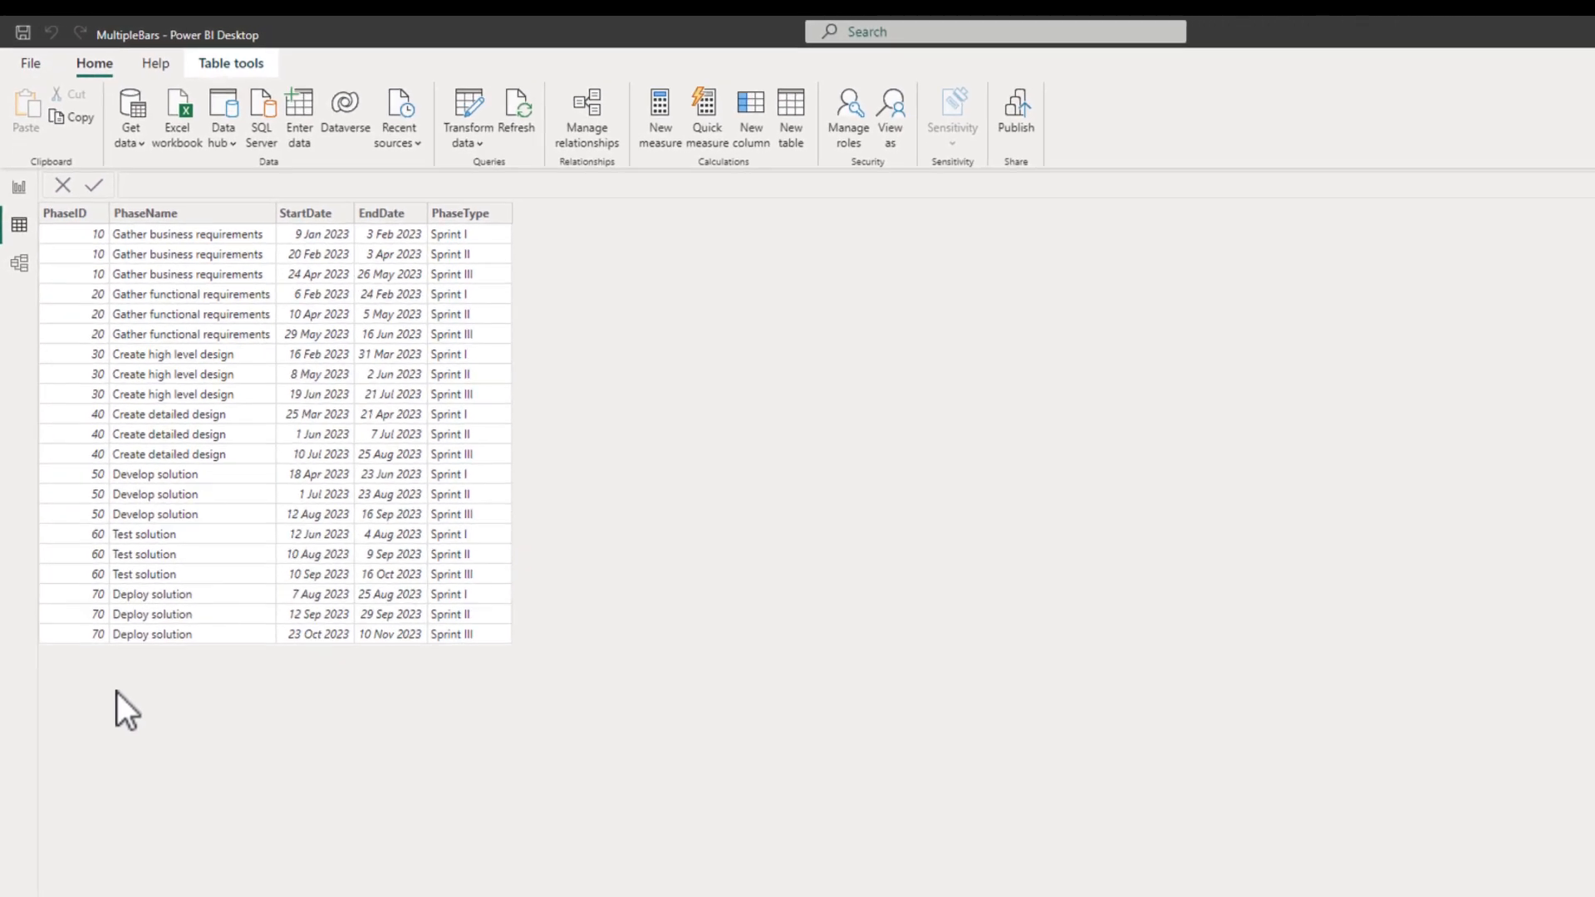
Return to the report and expand the Gantt chart's Format > Items section
left_click(17, 163)
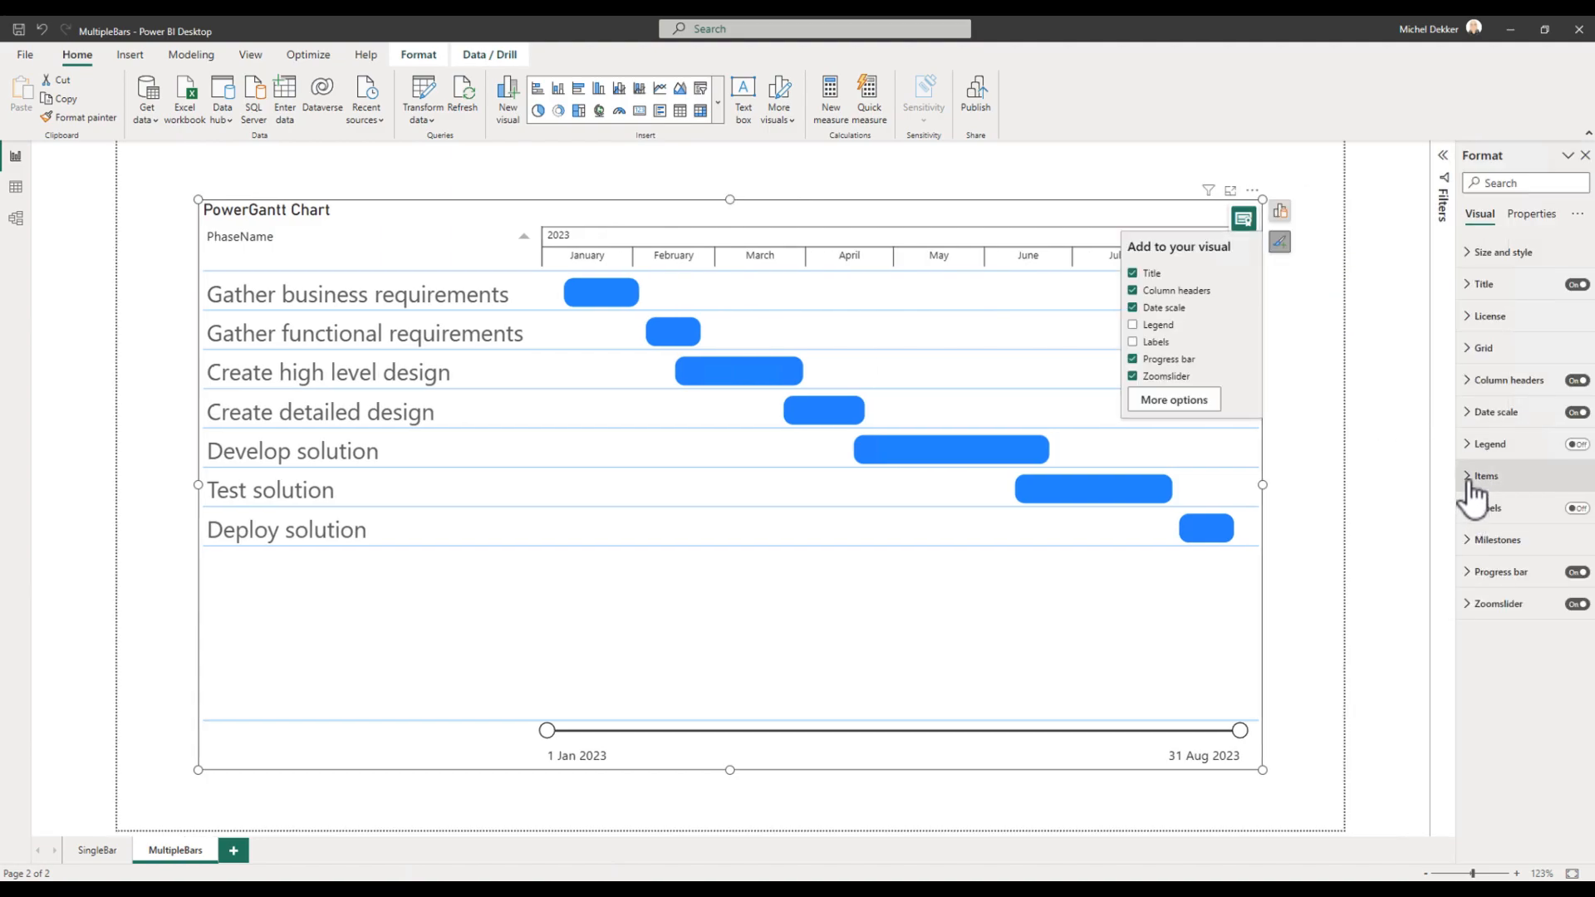
left_click(1485, 475)
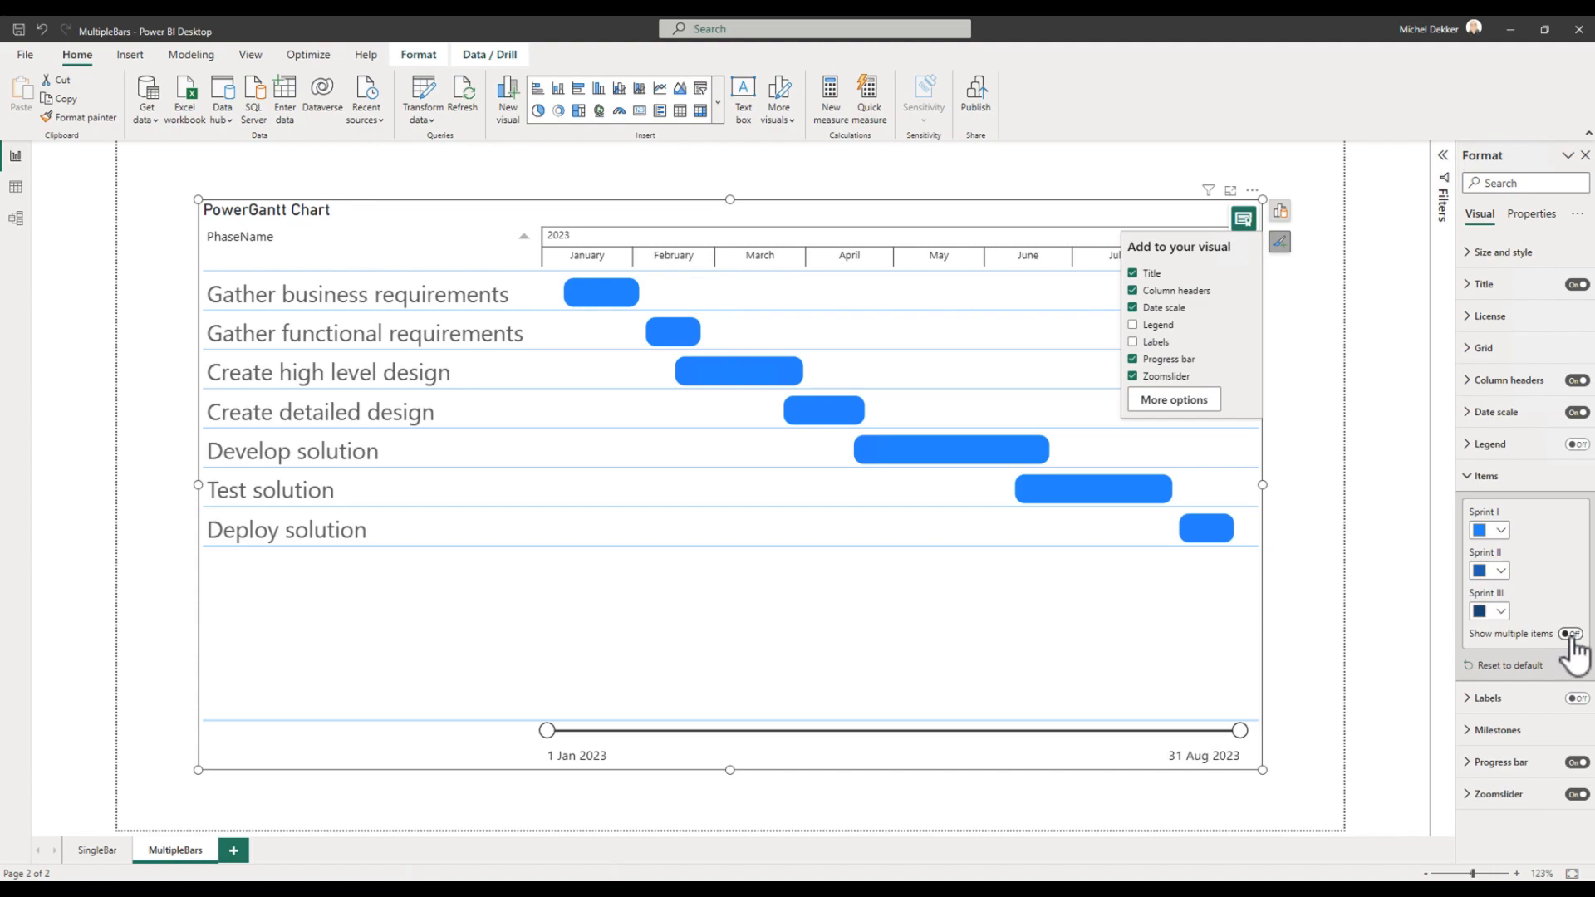
Turn on Show multiple items for three 60%-transparent sprint bars per phase
left_click(1569, 633)
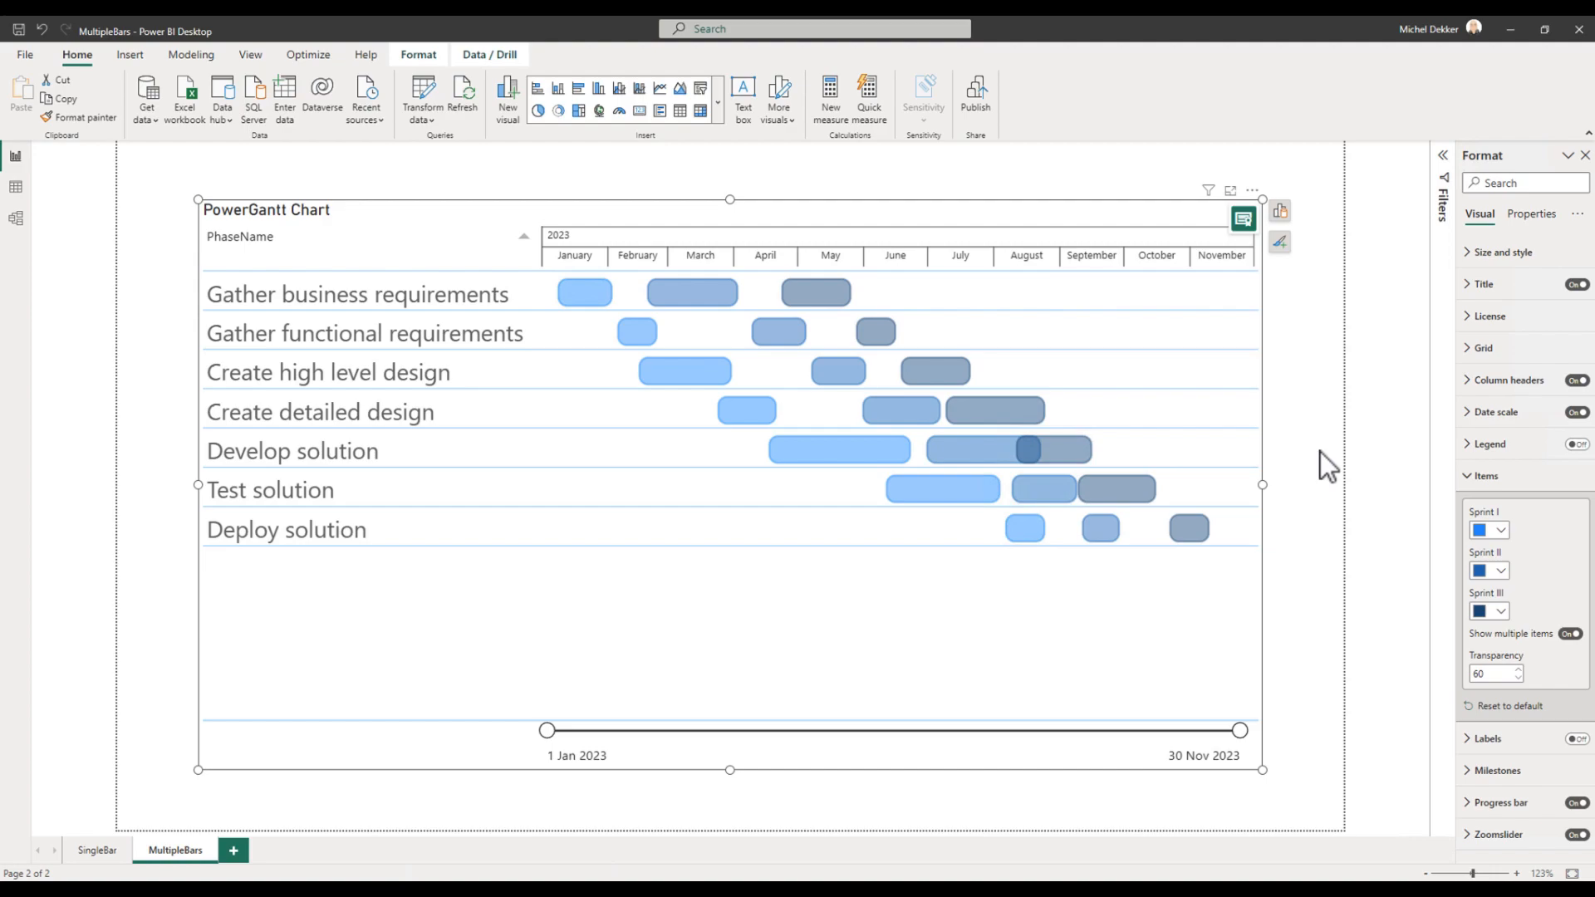
mouse_move(1430, 600)
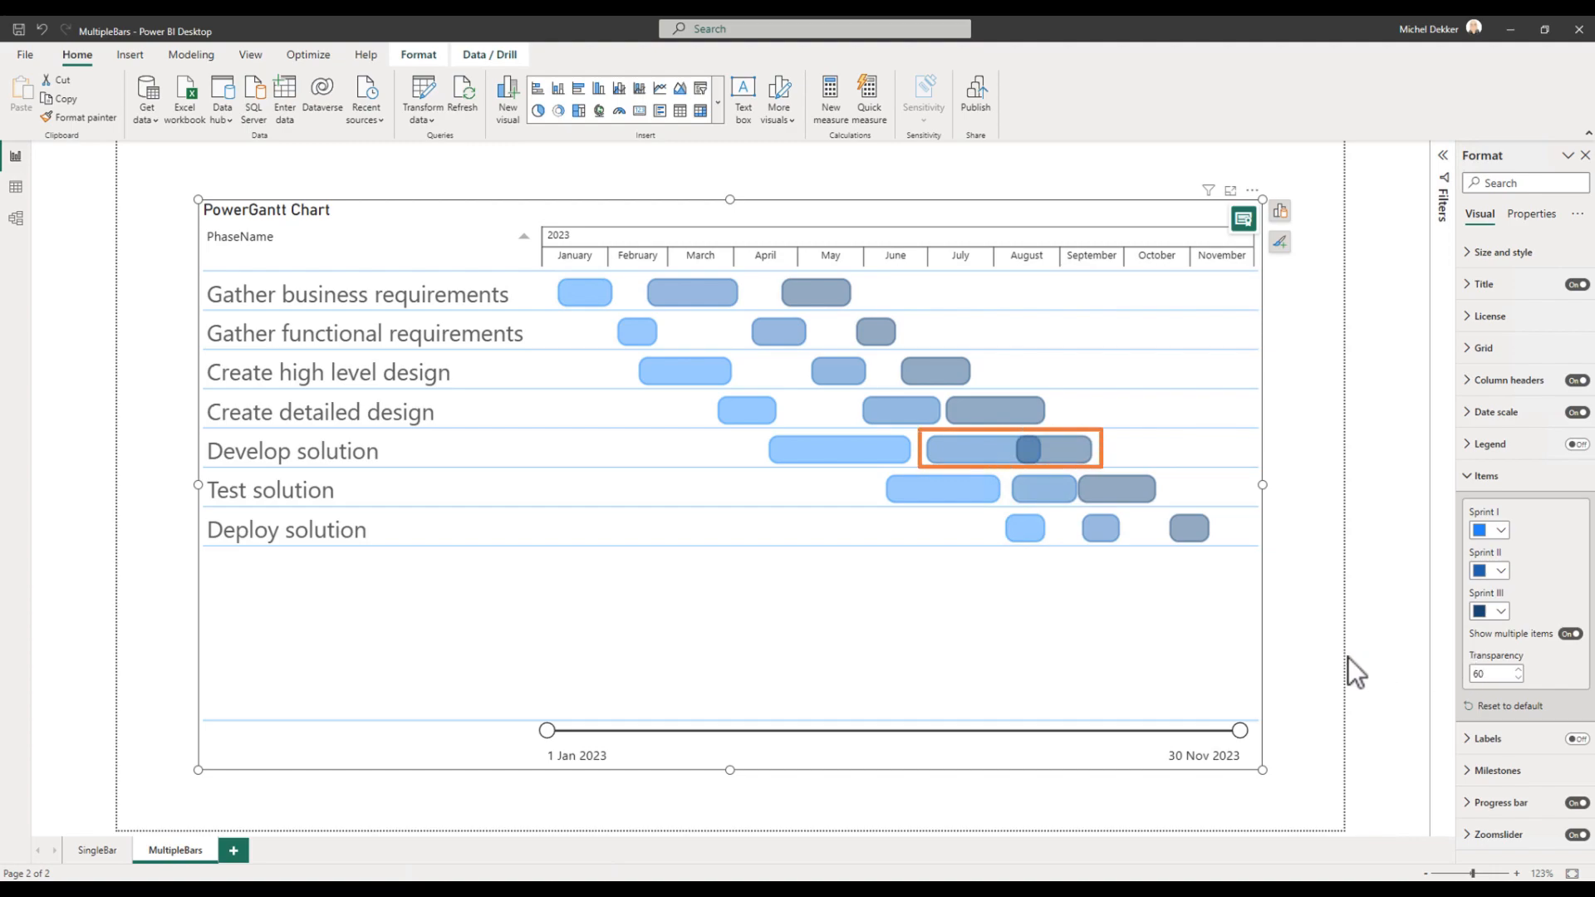
mouse_move(995, 468)
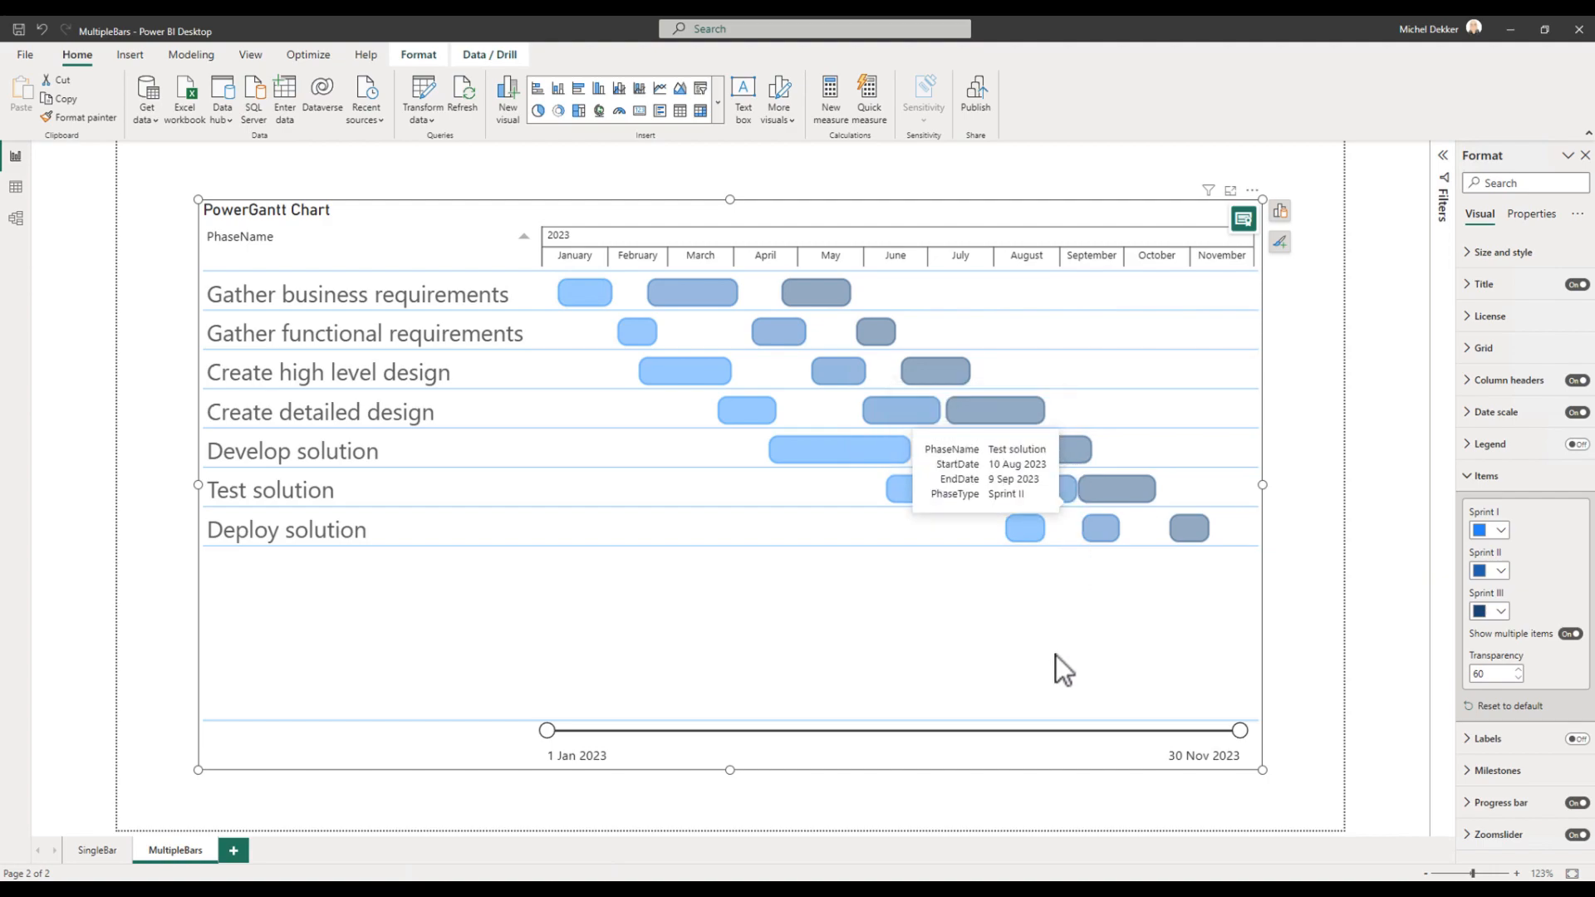
mouse_move(1060, 688)
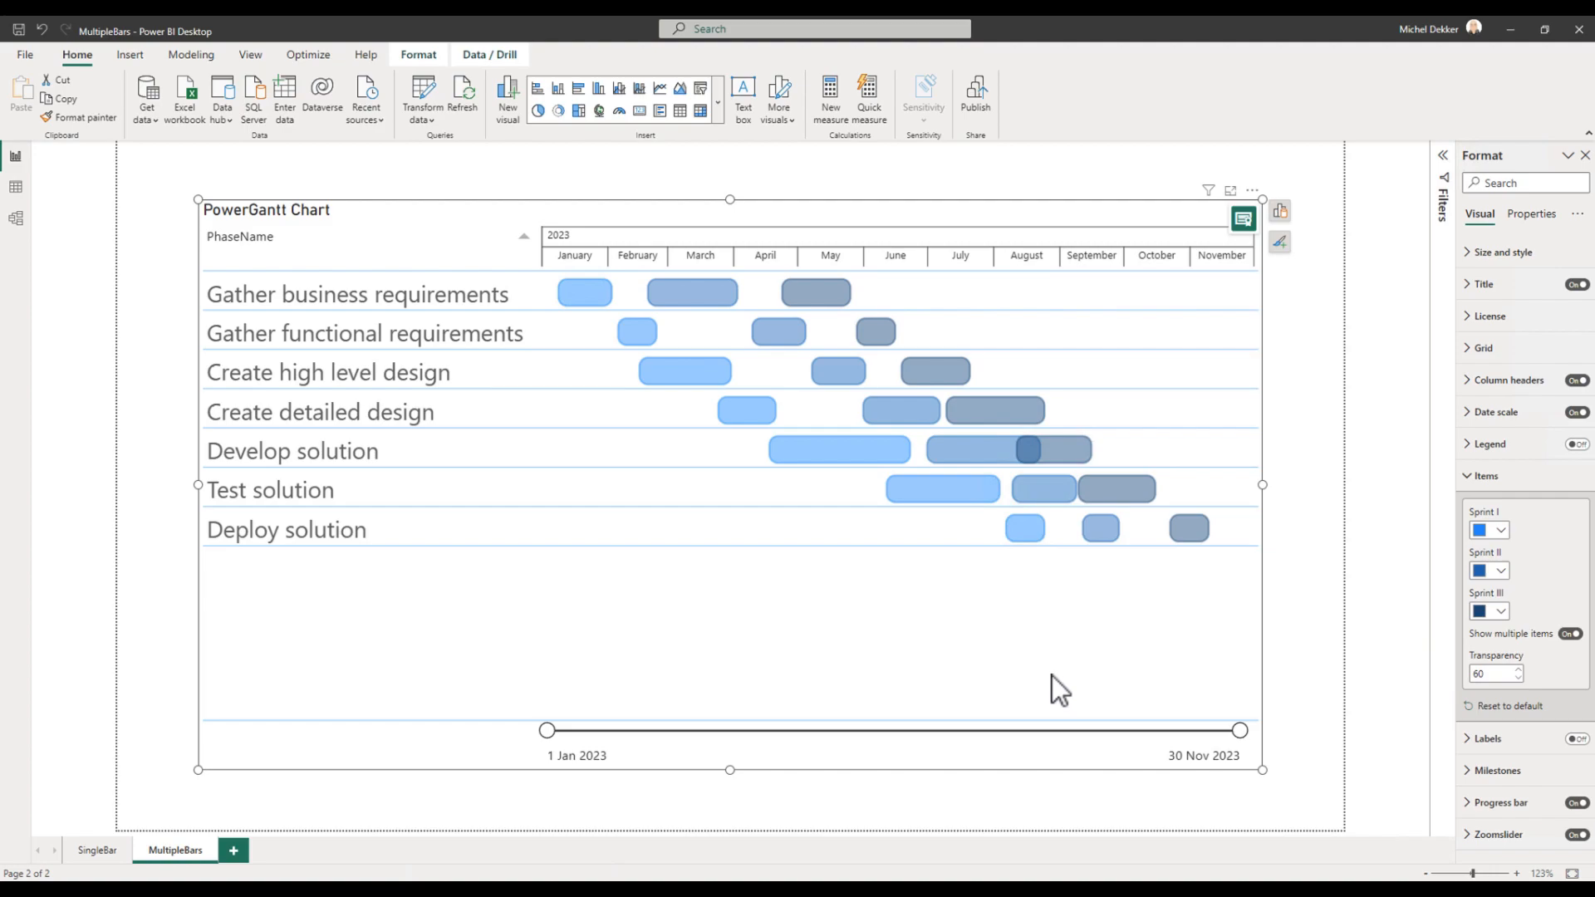
mouse_move(1333, 662)
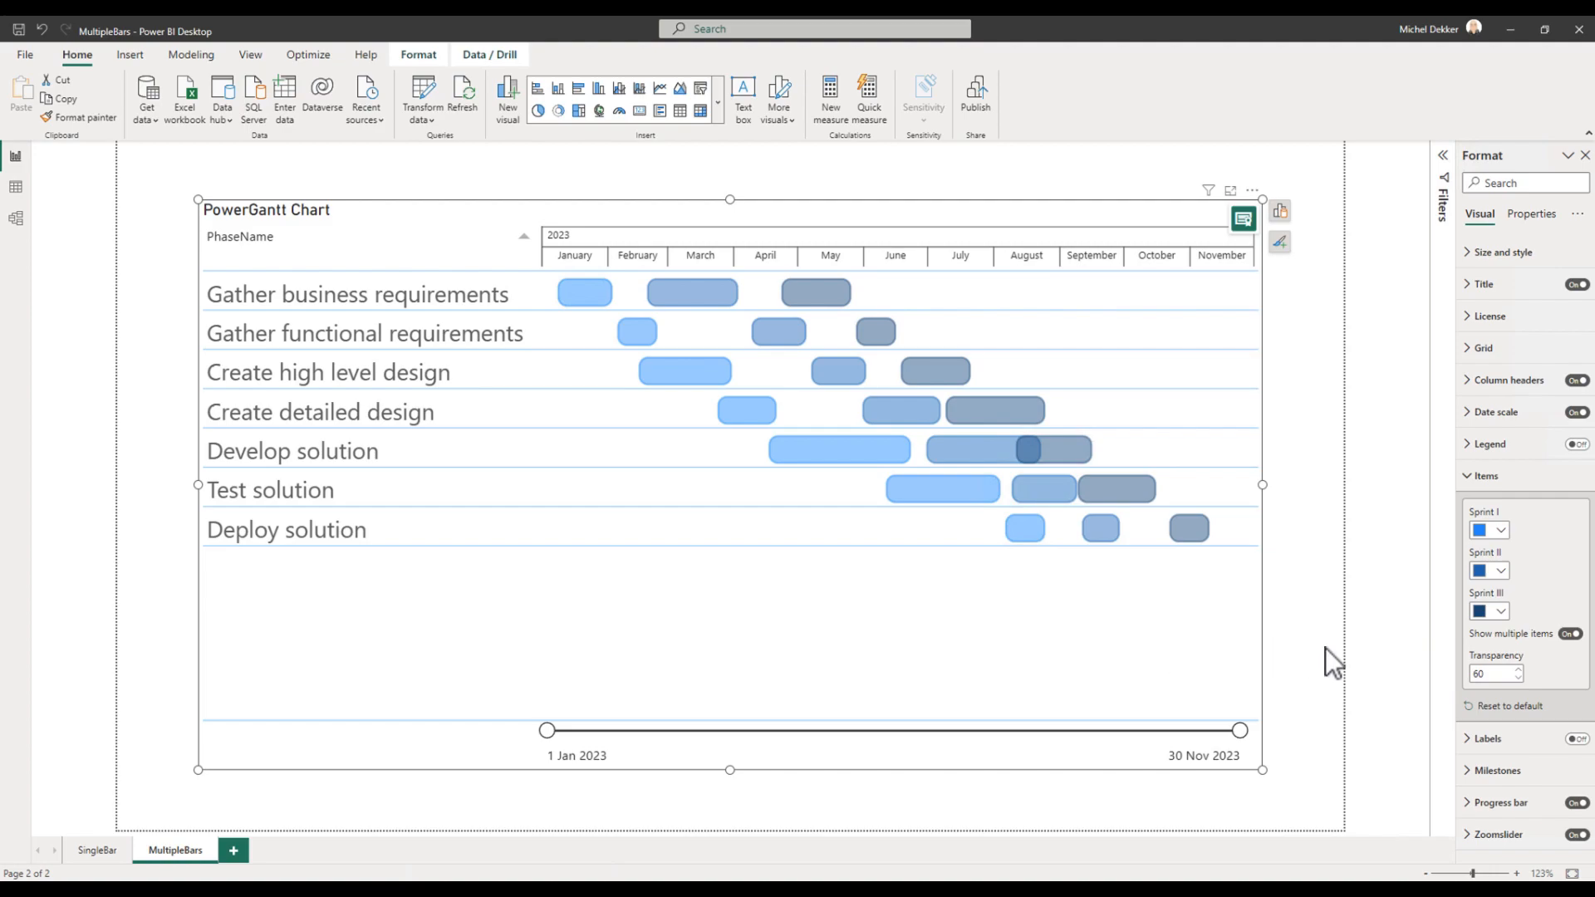
left_click(1490, 674)
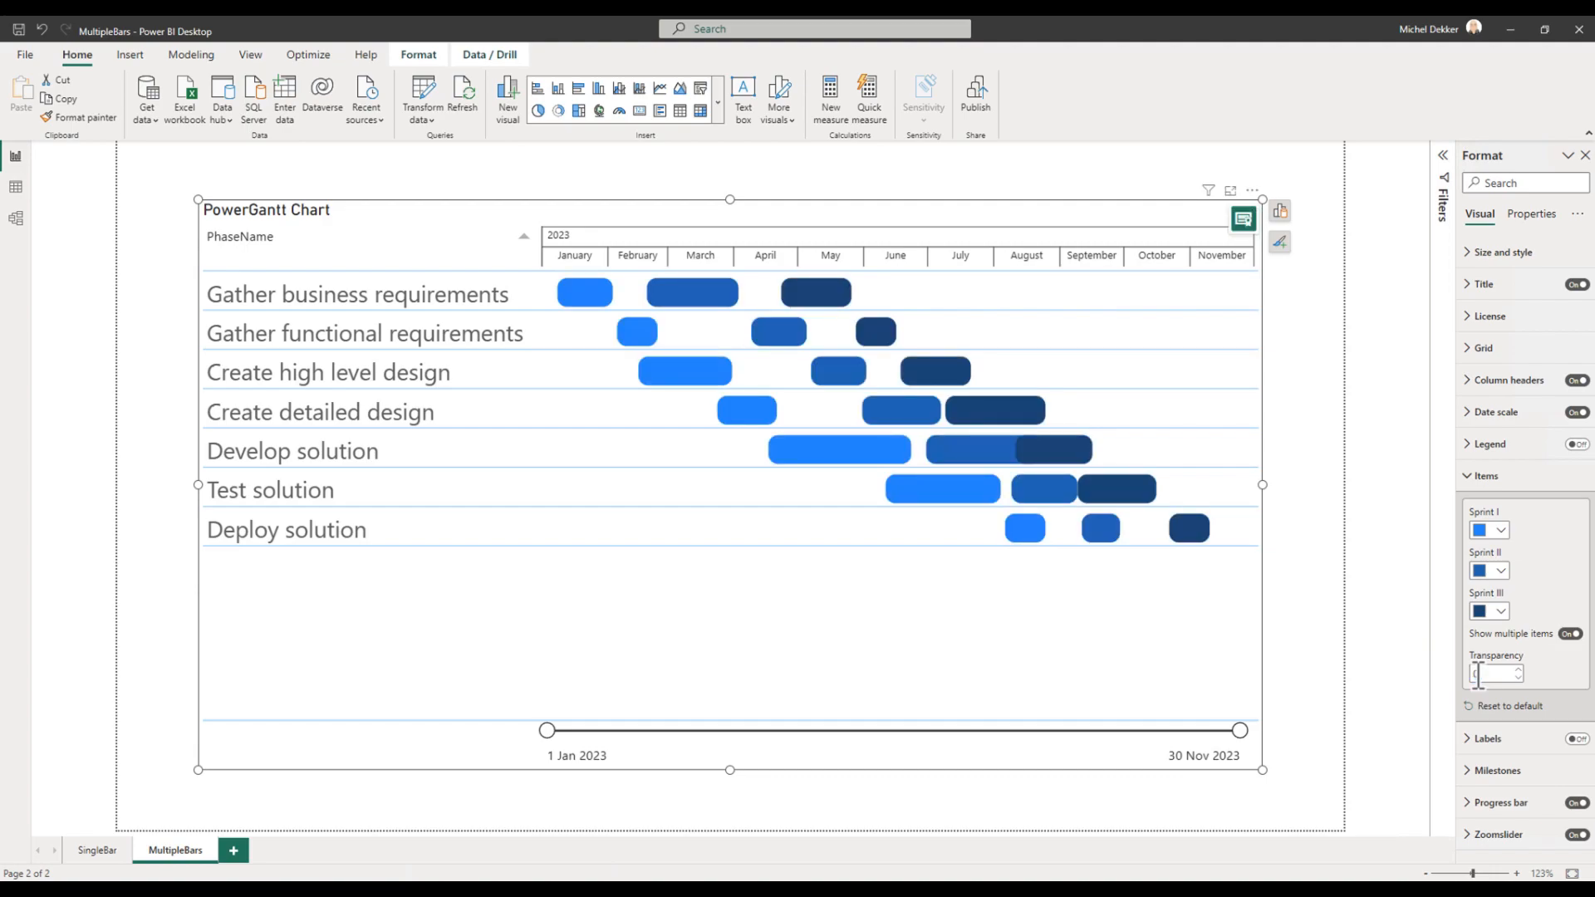
left_click(1007, 449)
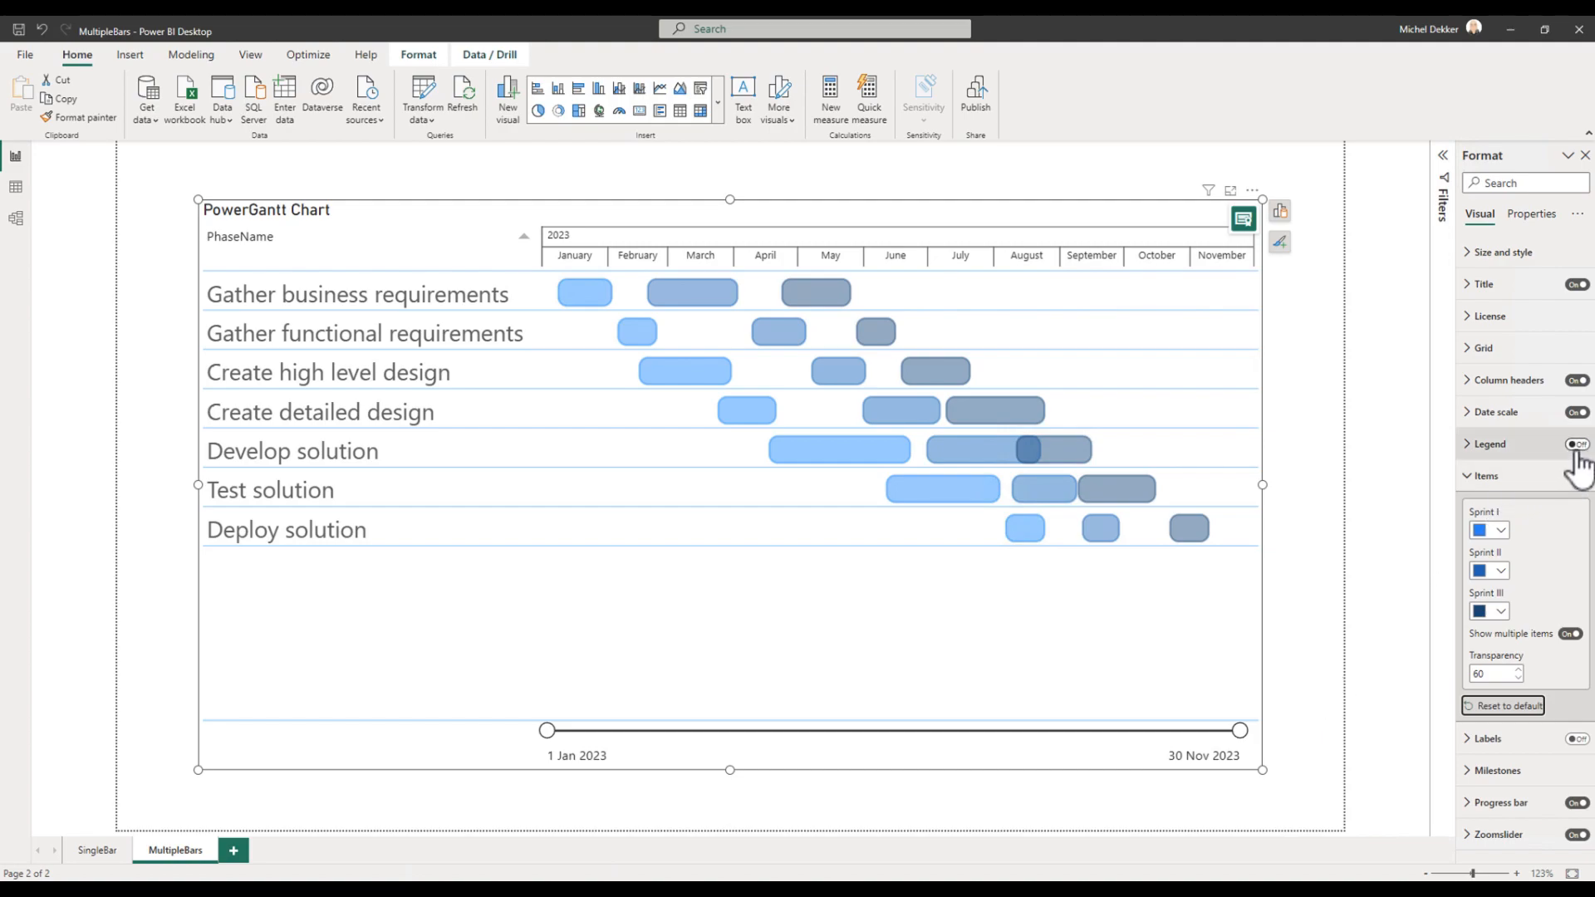
Turn on the Gantt chart's Legend listing Sprint I, Sprint II and Sprint III
left_click(1578, 443)
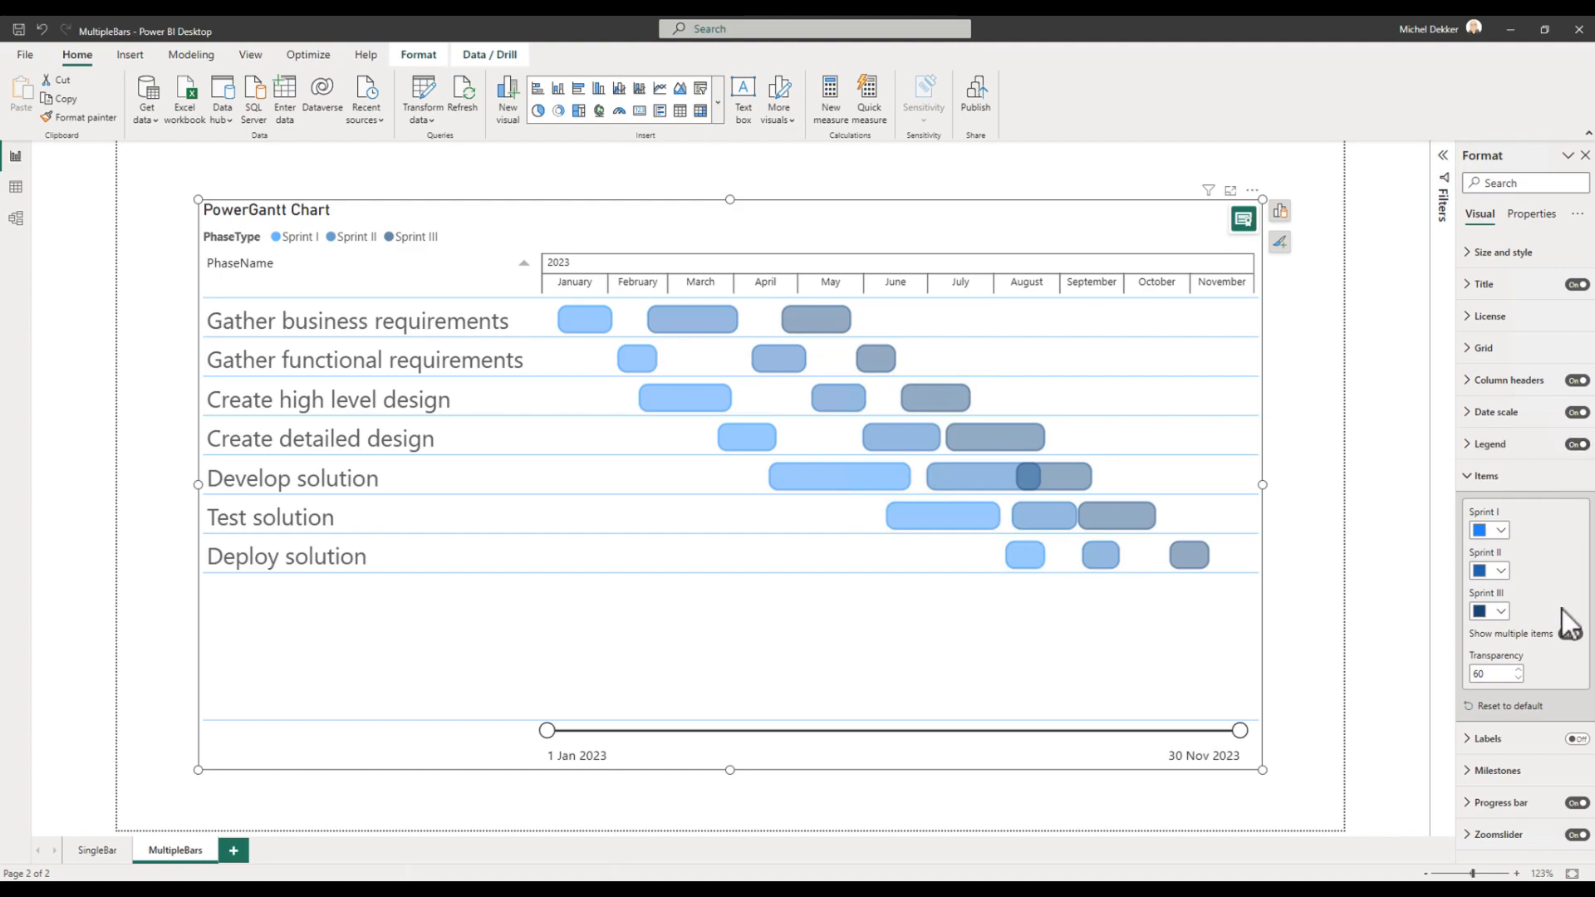
left_click(1569, 633)
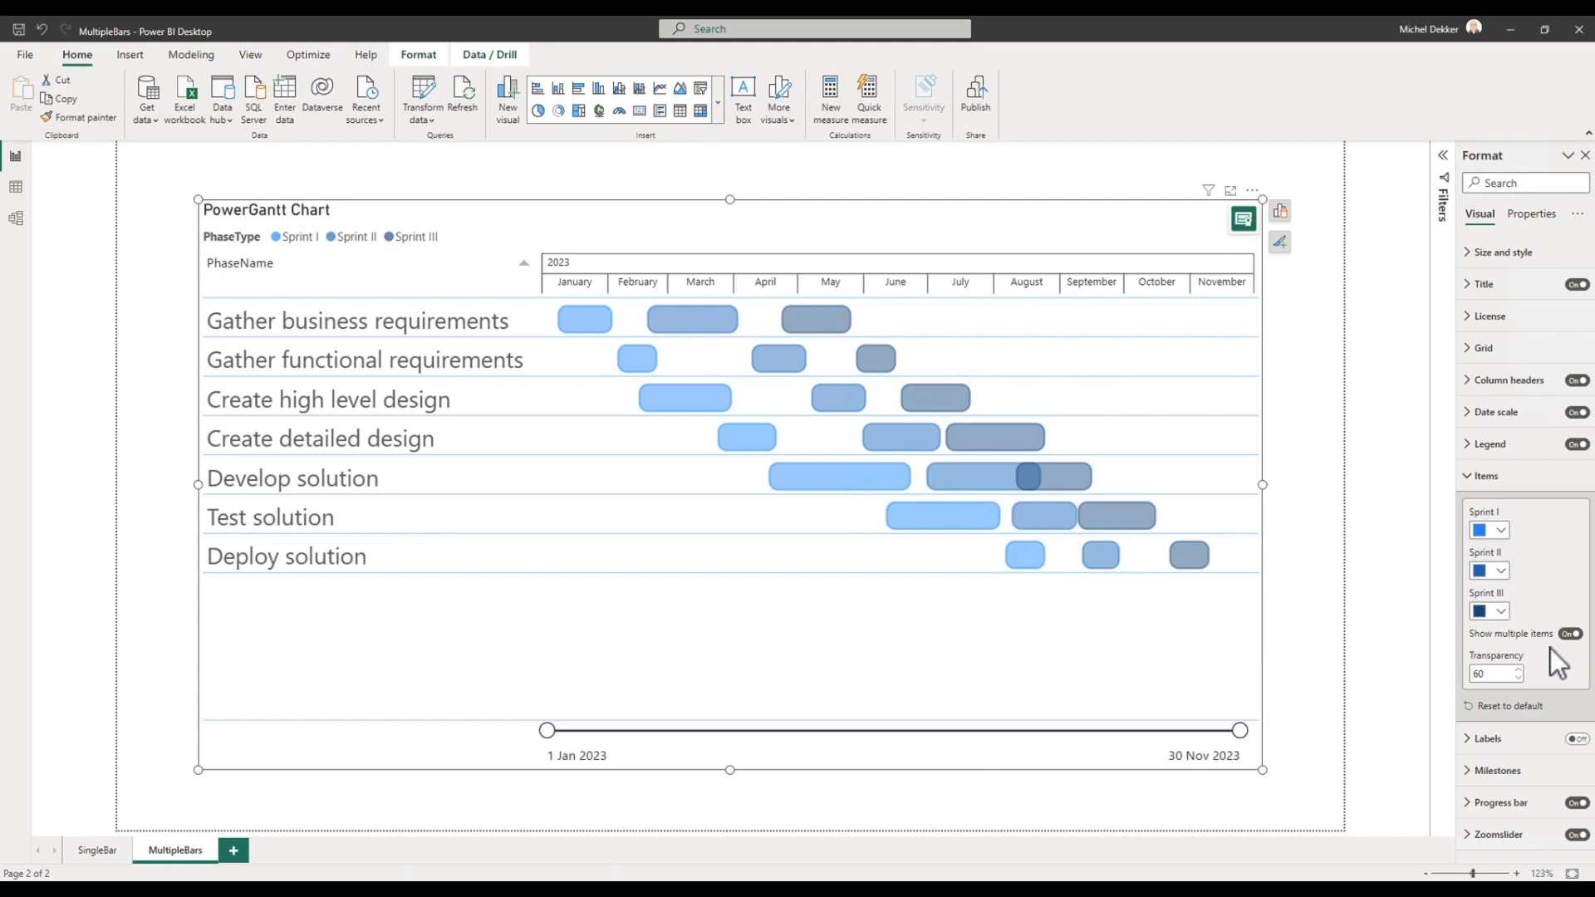